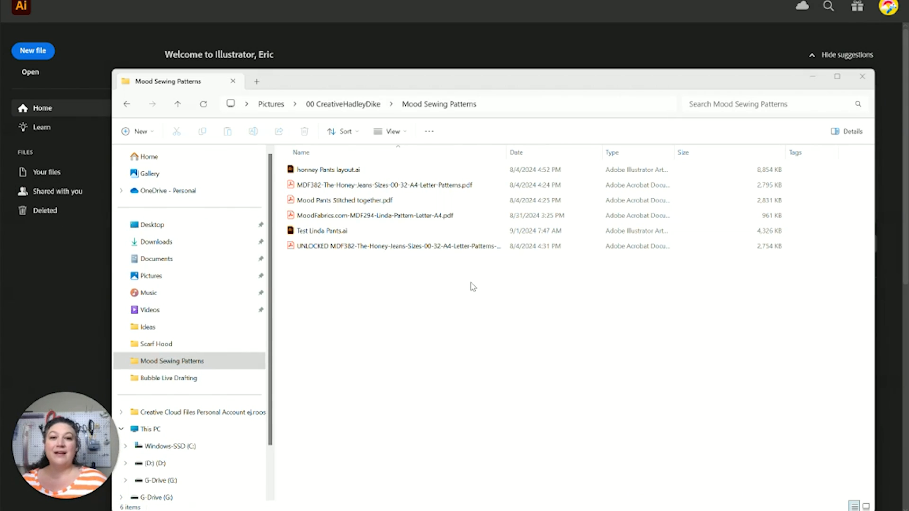
Step: Open the Linda Pants pattern PDF from the Mood Sewing Patterns folder
left_click(377, 215)
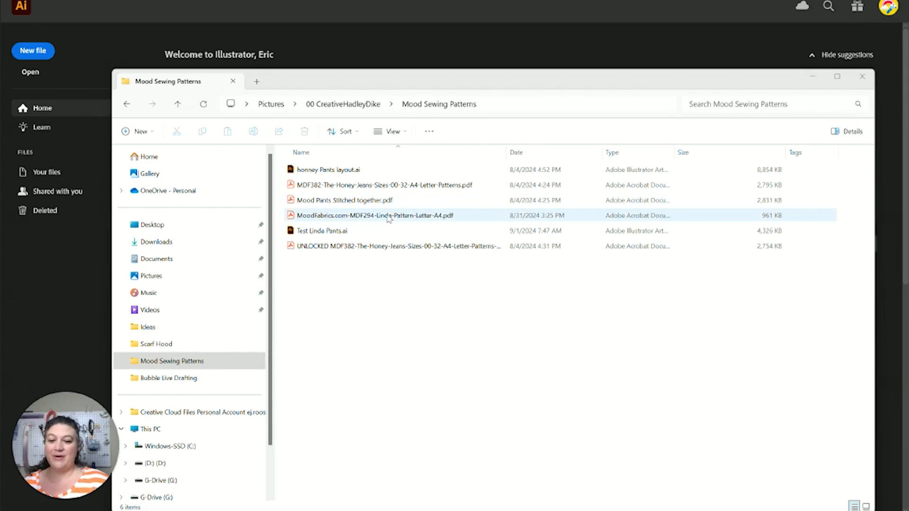
double_click(374, 214)
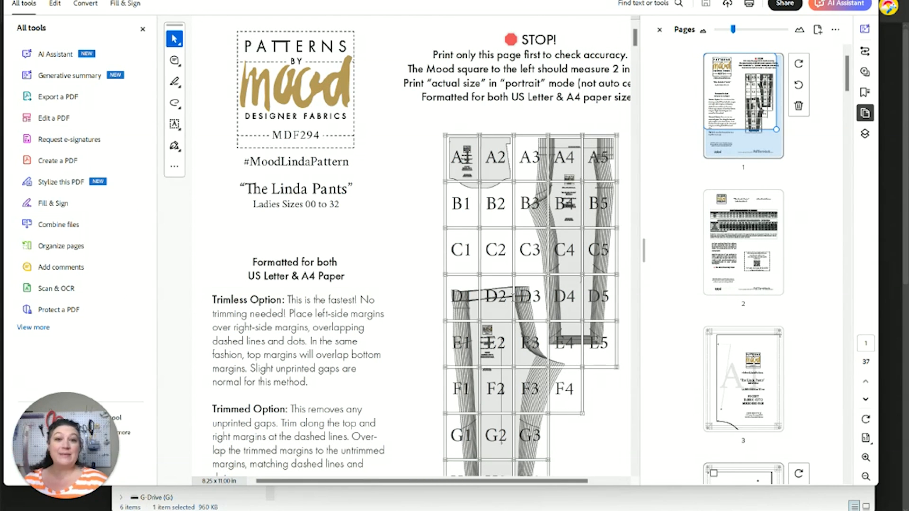
Step: Scroll through the Pages thumbnails to look over the Linda Pants pattern pages
scroll("down", 3)
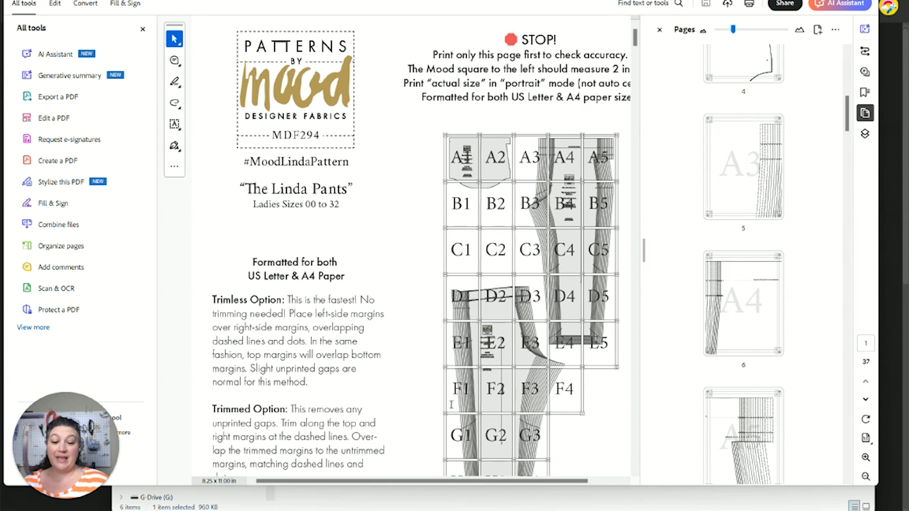
scroll("down", 3)
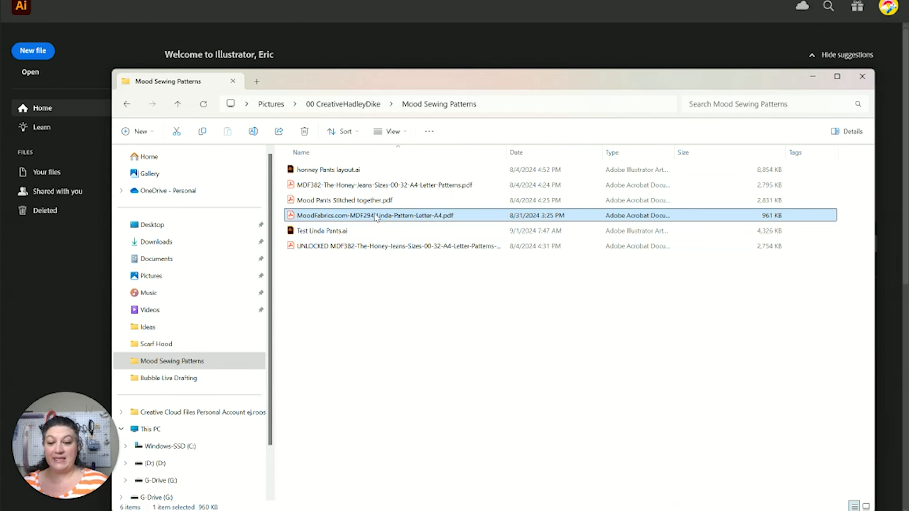
Step: Open the Linda pattern PDF with Adobe Illustrator 2024 via the Open with menu
right_click(377, 214)
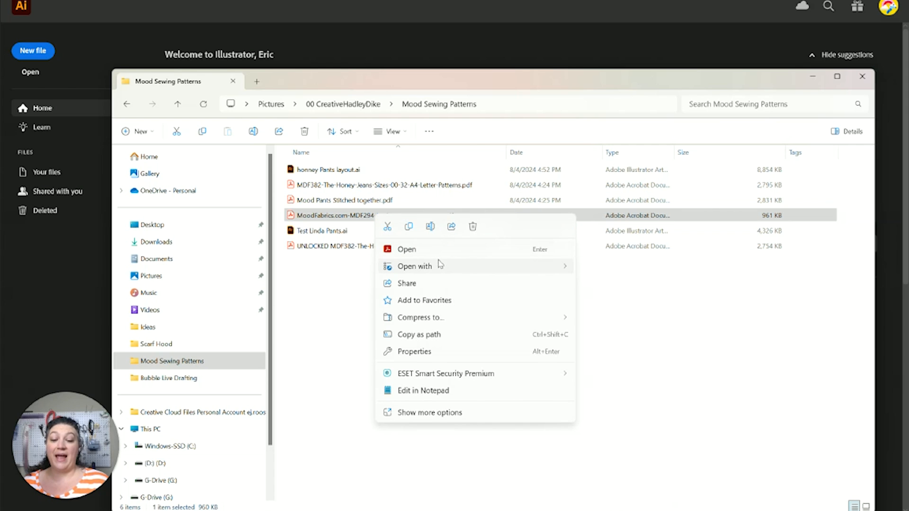
left_click(414, 266)
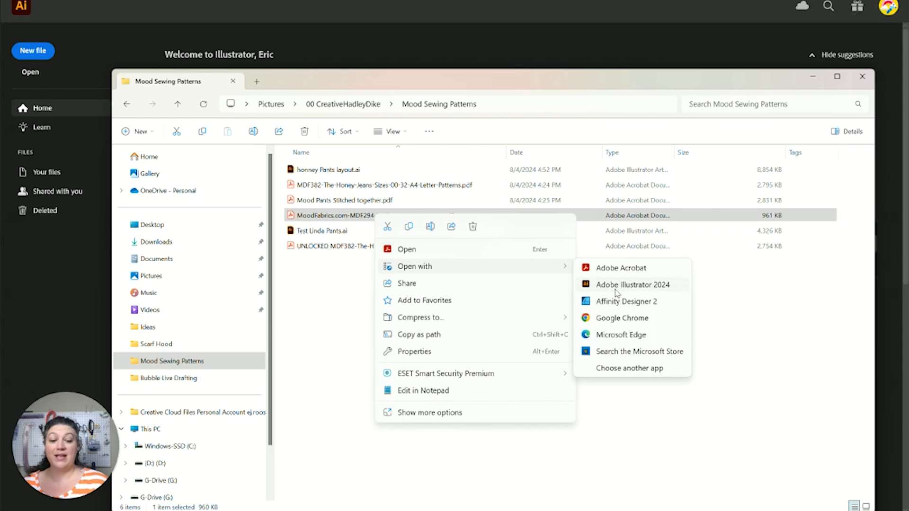
left_click(632, 284)
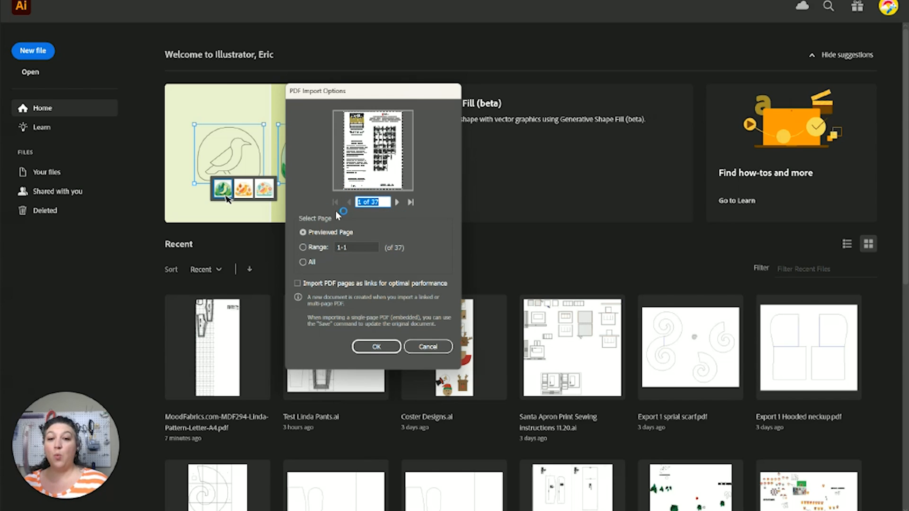
Step: Choose a page Range in PDF Import Options and enter '3-' as the range
left_click(303, 247)
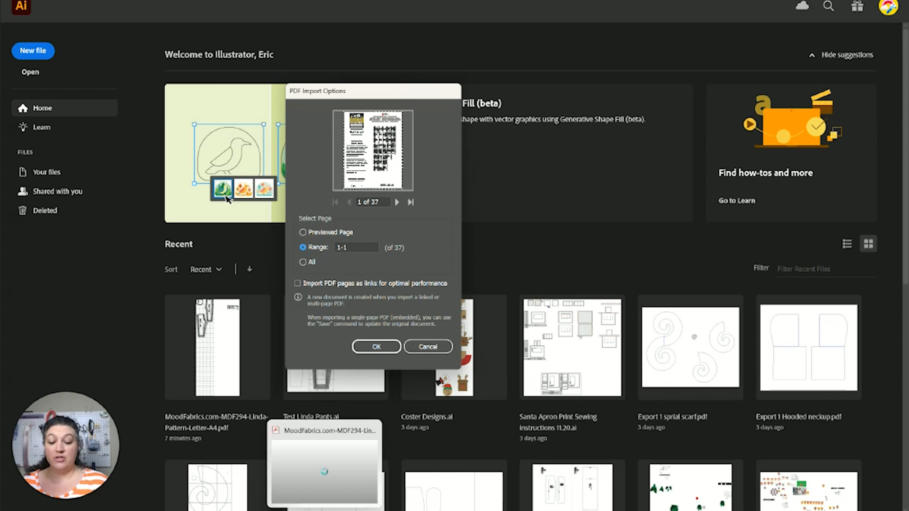
left_click(375, 347)
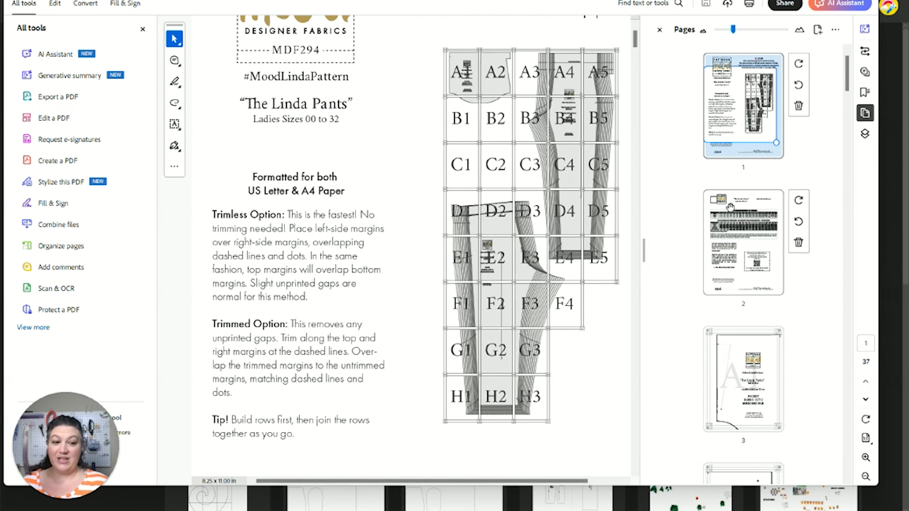
mouse_move(748, 257)
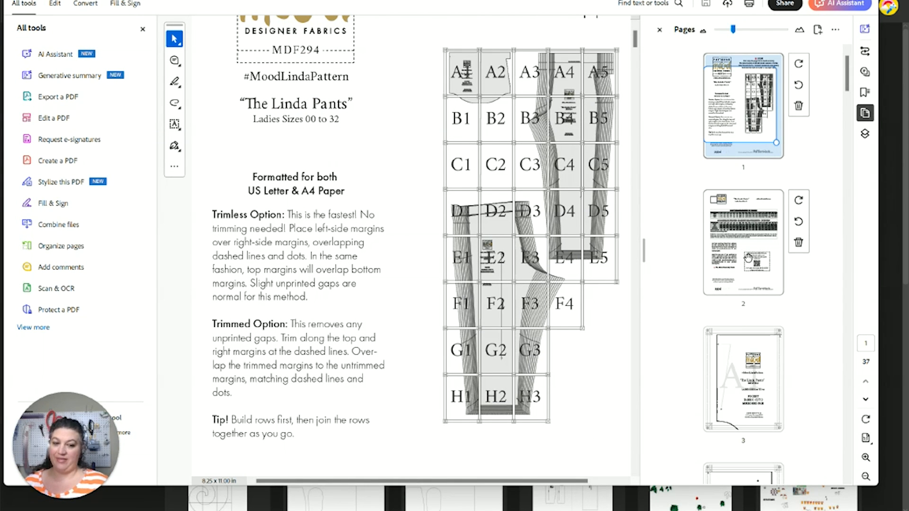
mouse_move(713, 270)
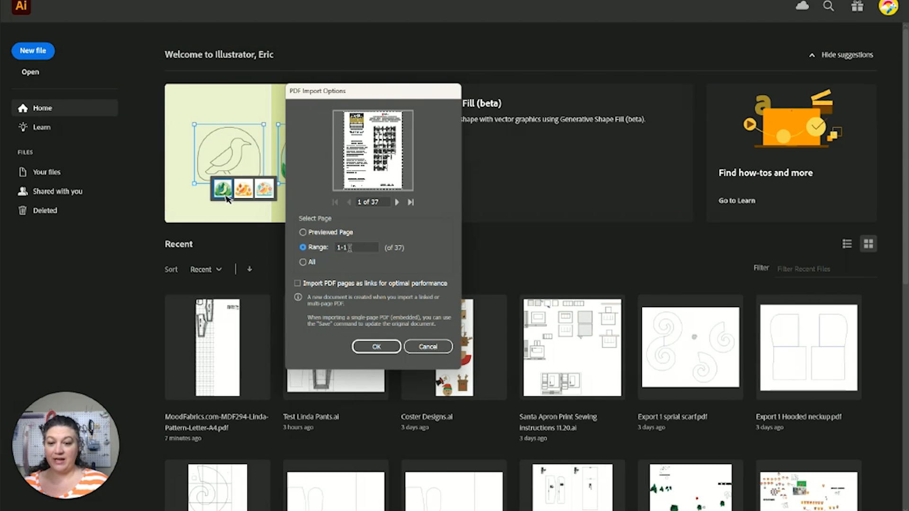
type("3-")
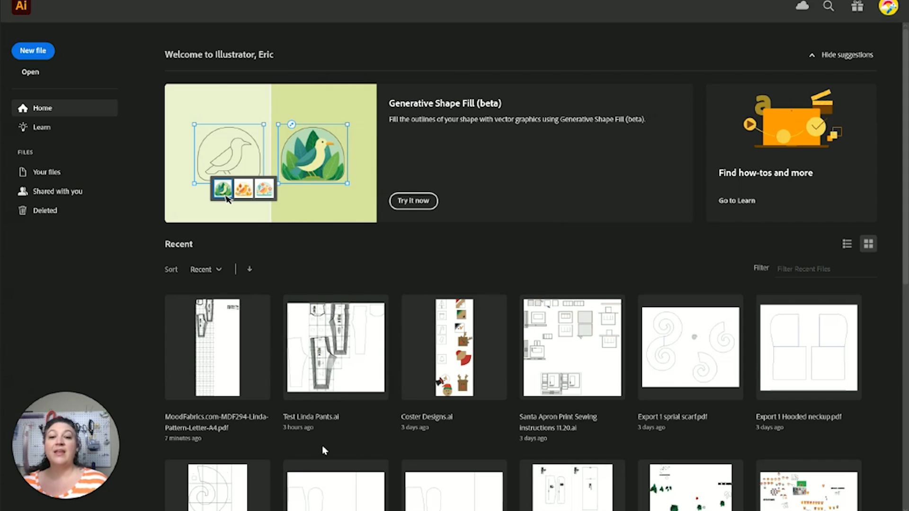
Step: Dismiss the Missing Fonts warning and replace RalewayDots Regular with Myriad Pro via Find/Replace Font
left_click(32, 50)
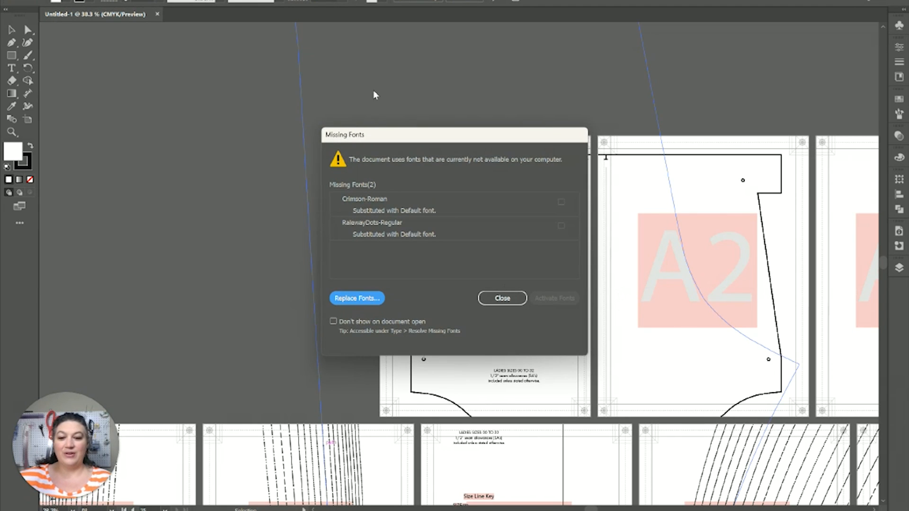
mouse_move(419, 280)
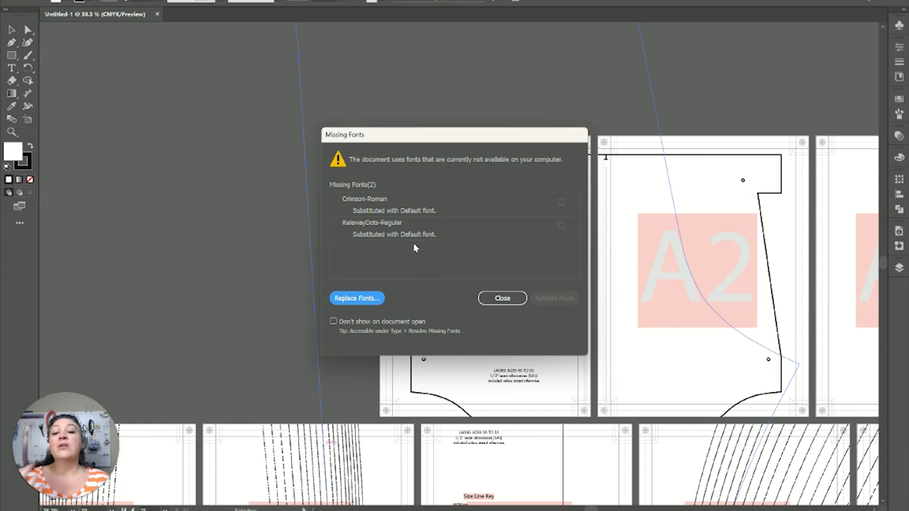
left_click(502, 298)
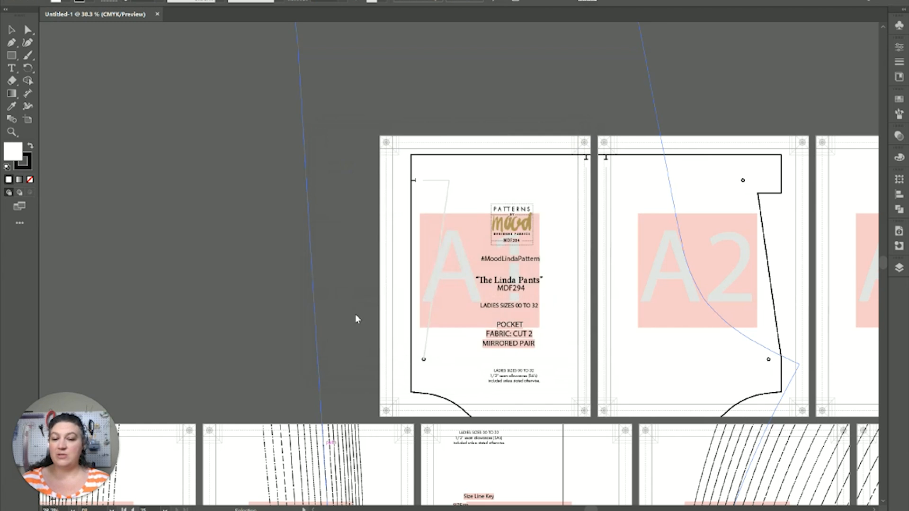
mouse_move(376, 374)
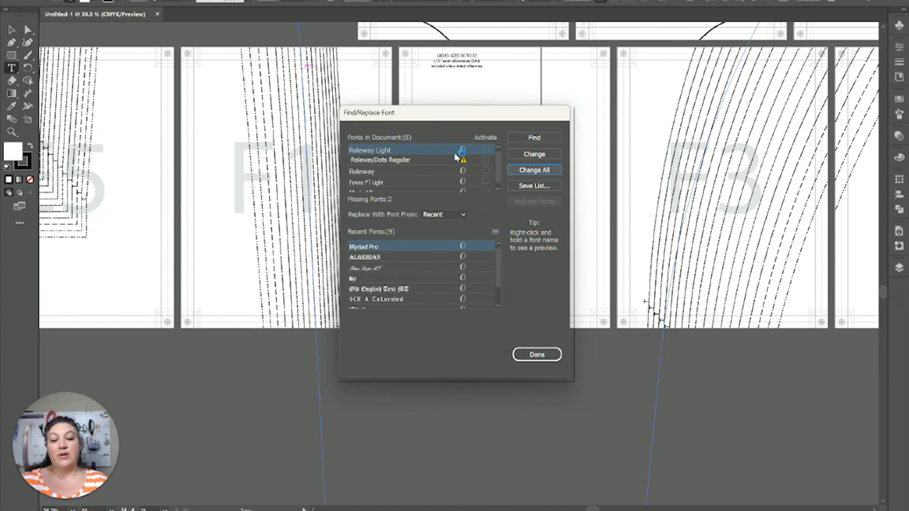
left_click(379, 160)
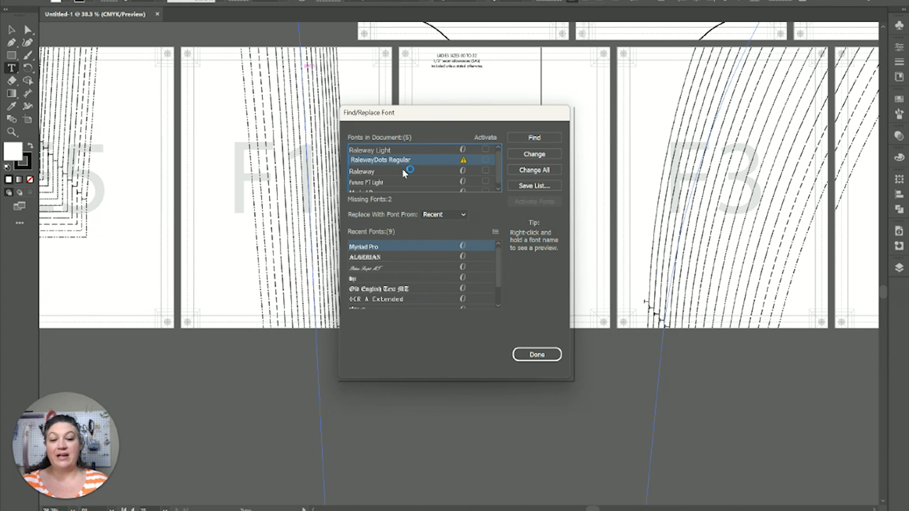
left_click(534, 170)
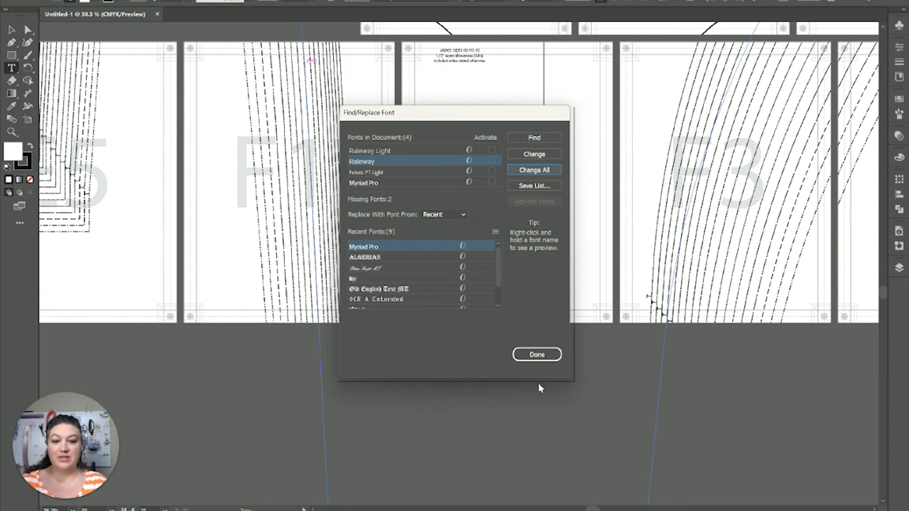
left_click(535, 354)
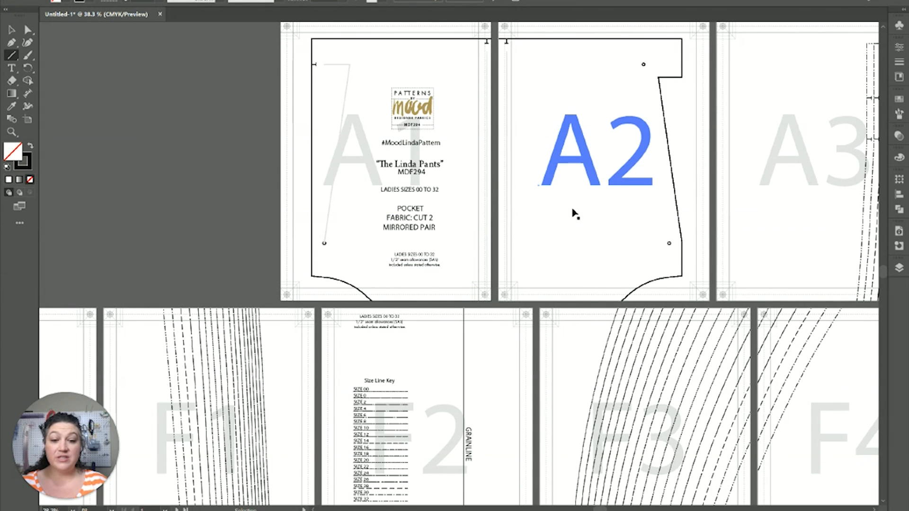
scroll("down", 3)
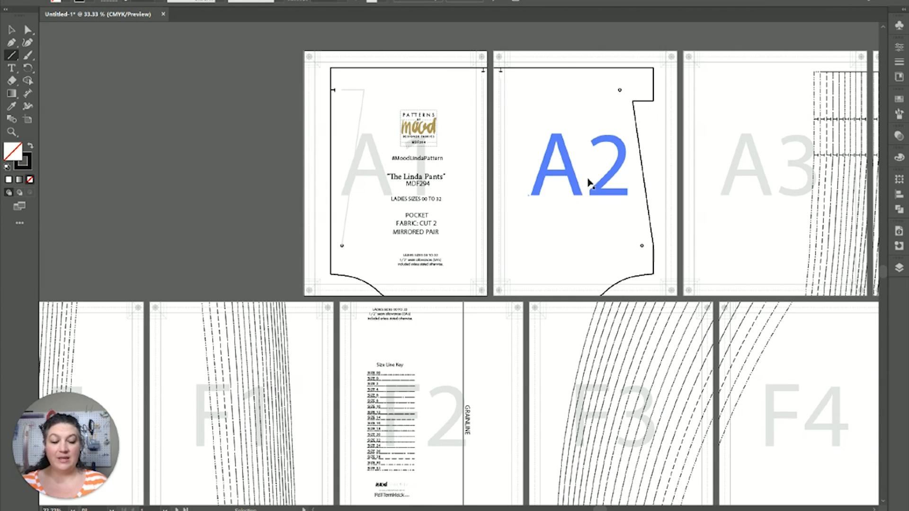
mouse_move(523, 289)
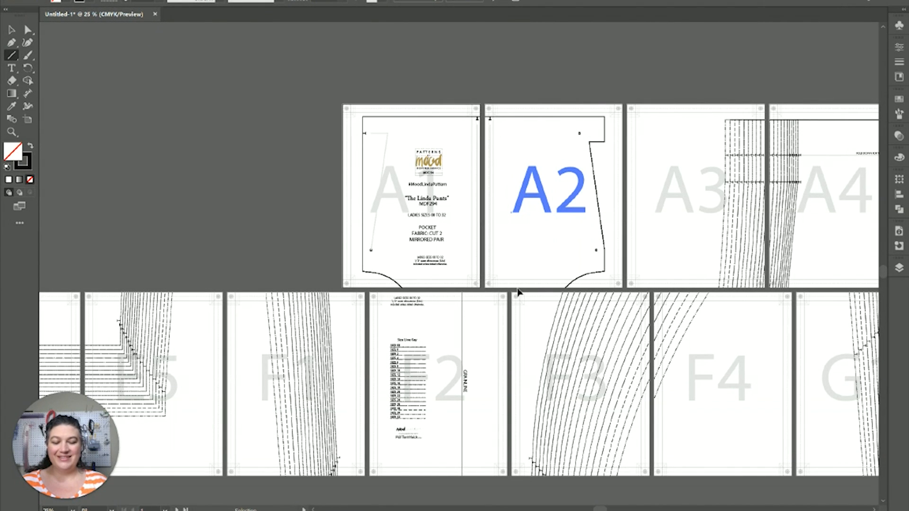
mouse_move(292, 267)
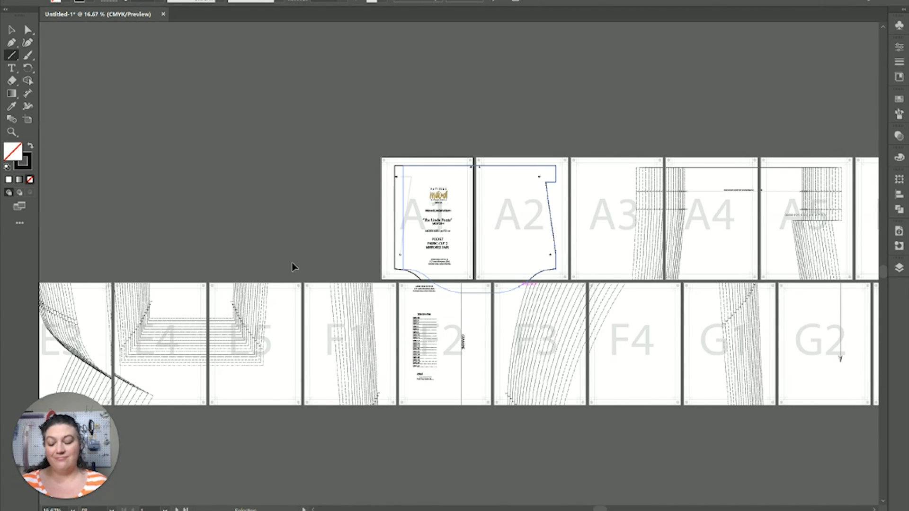
mouse_move(502, 130)
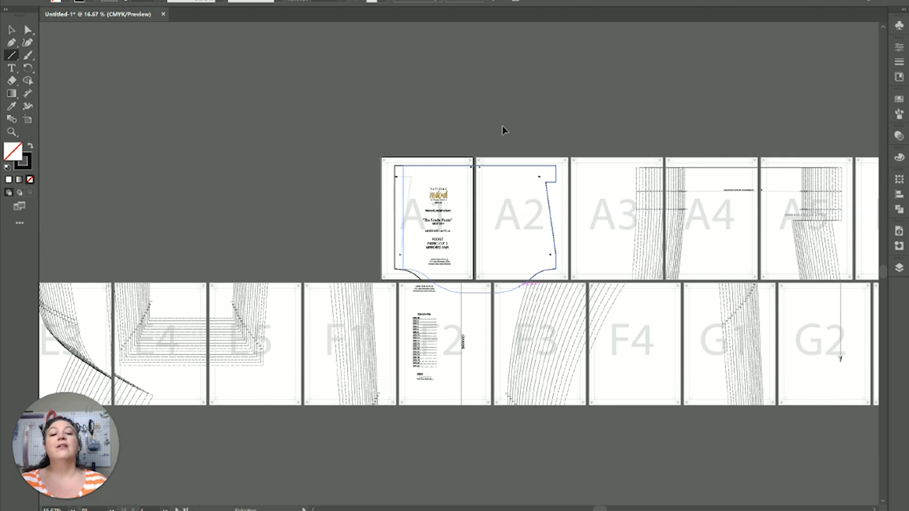
mouse_move(562, 208)
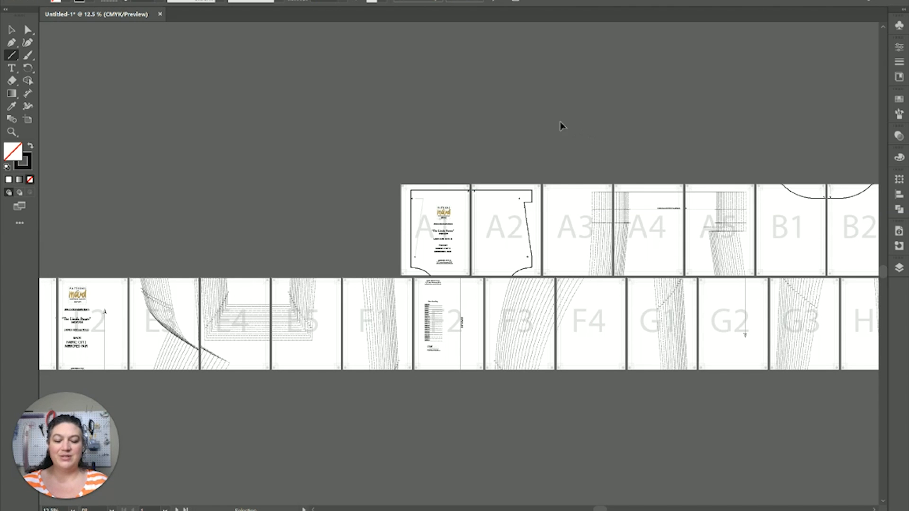
mouse_move(660, 139)
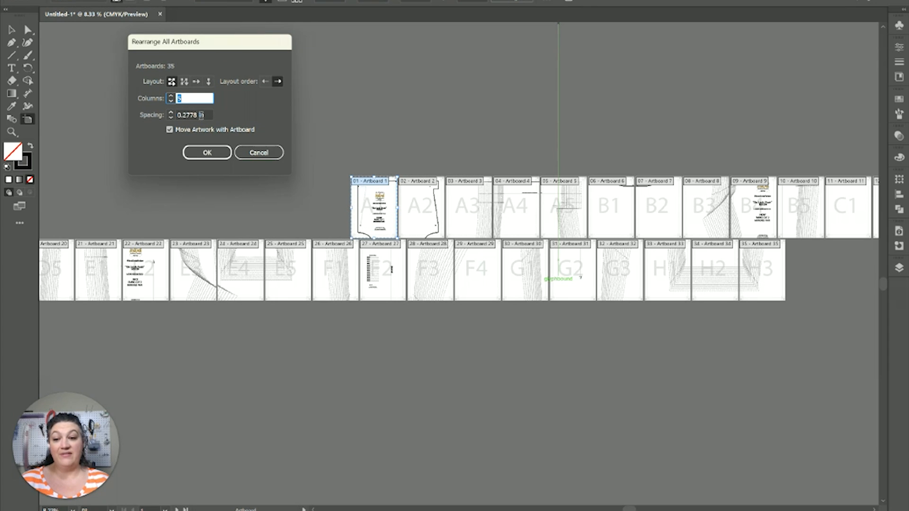
Step: Set artboard Spacing to -0.5 in and apply the five-column overlapping arrangement
left_click(188, 115)
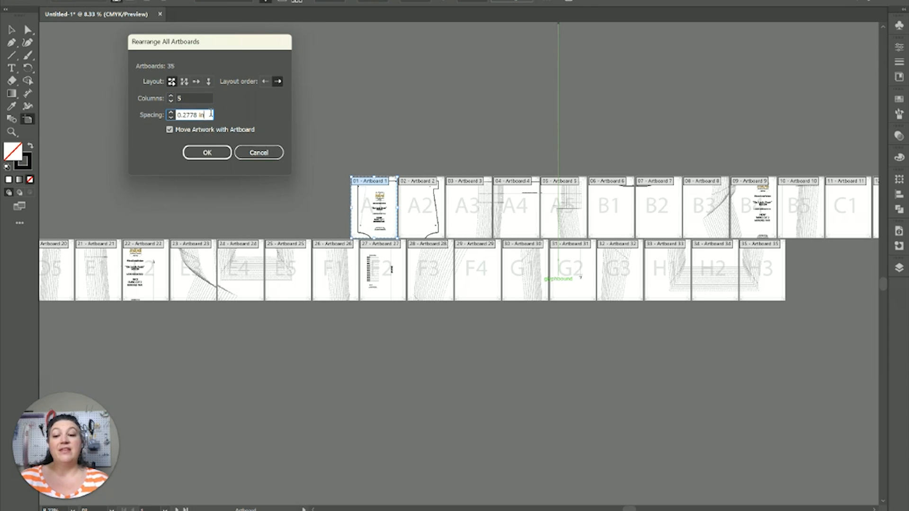
triple_click(191, 115)
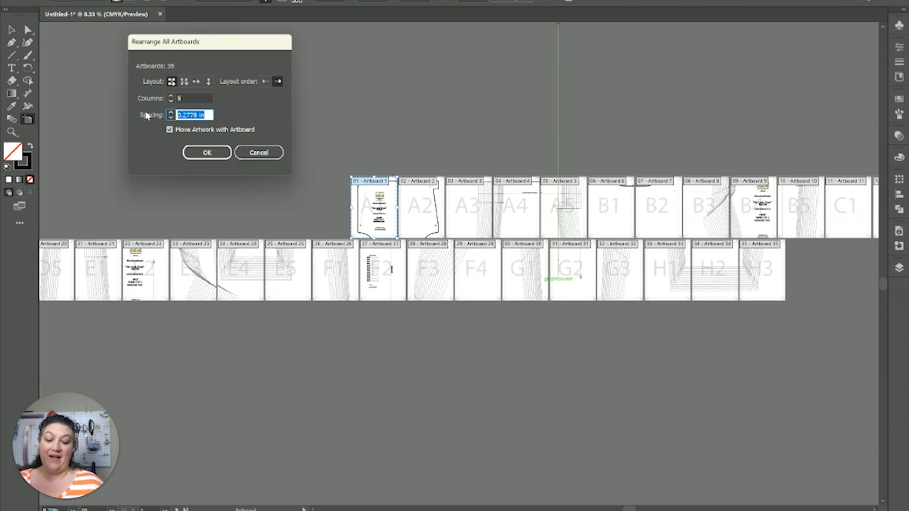
type("-5")
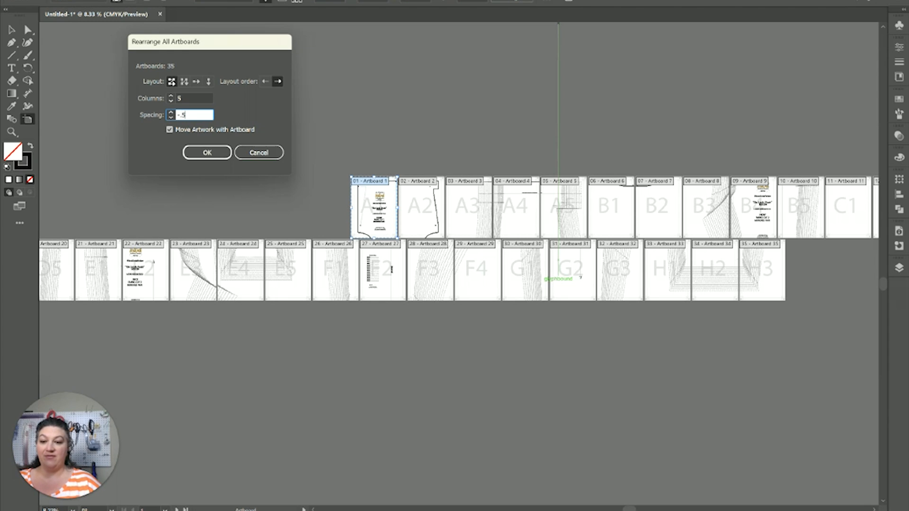
type("0.5 in")
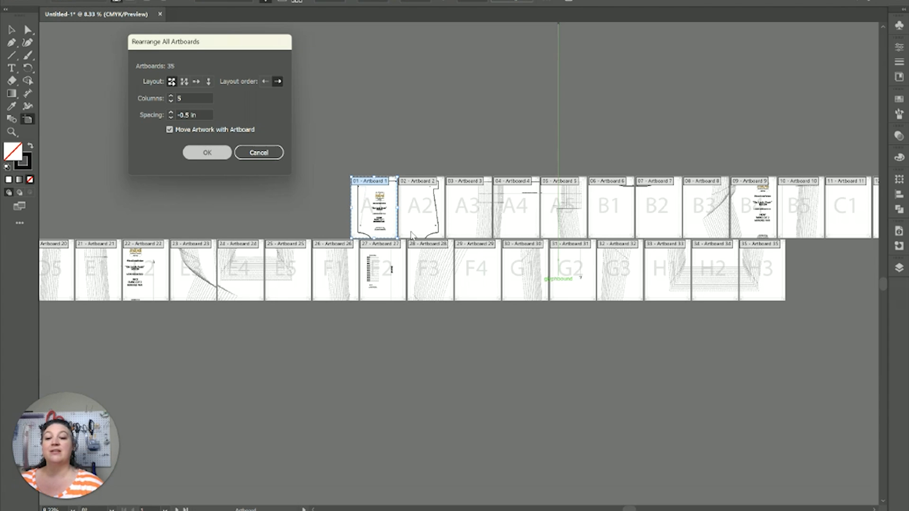
mouse_move(197, 159)
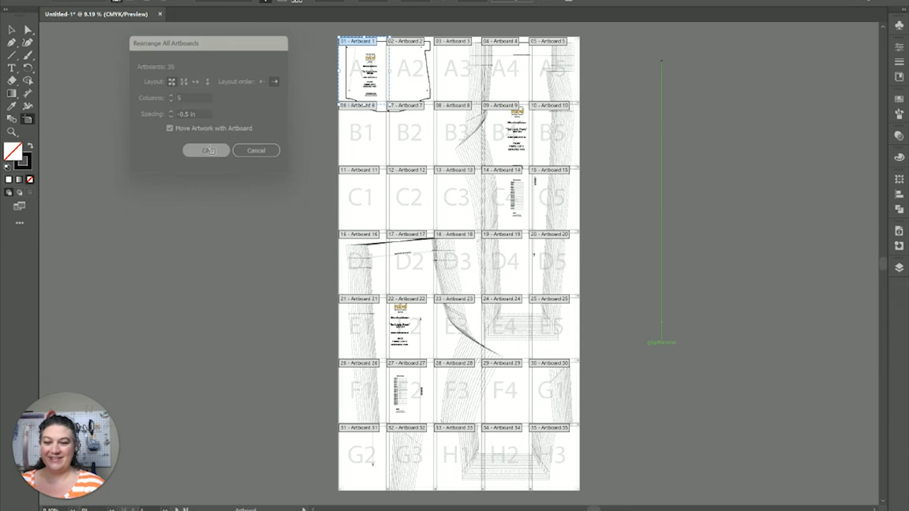
left_click(205, 151)
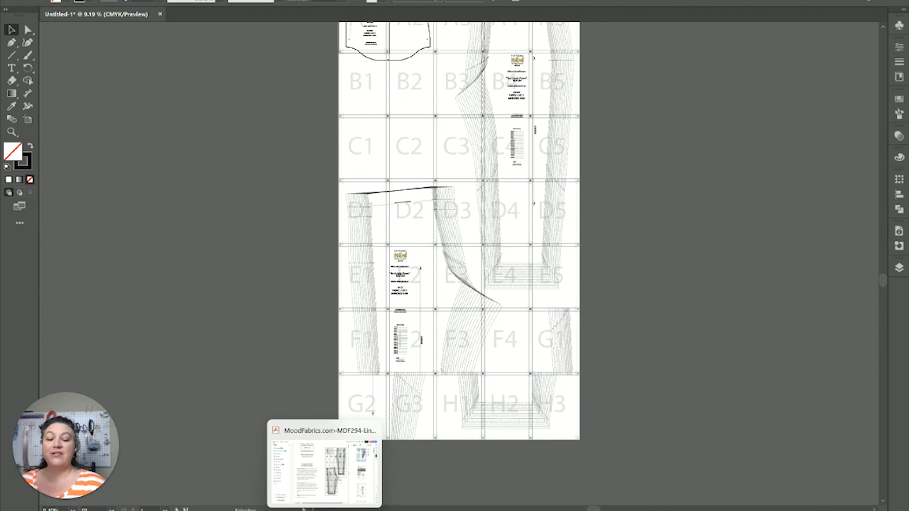
left_click(323, 467)
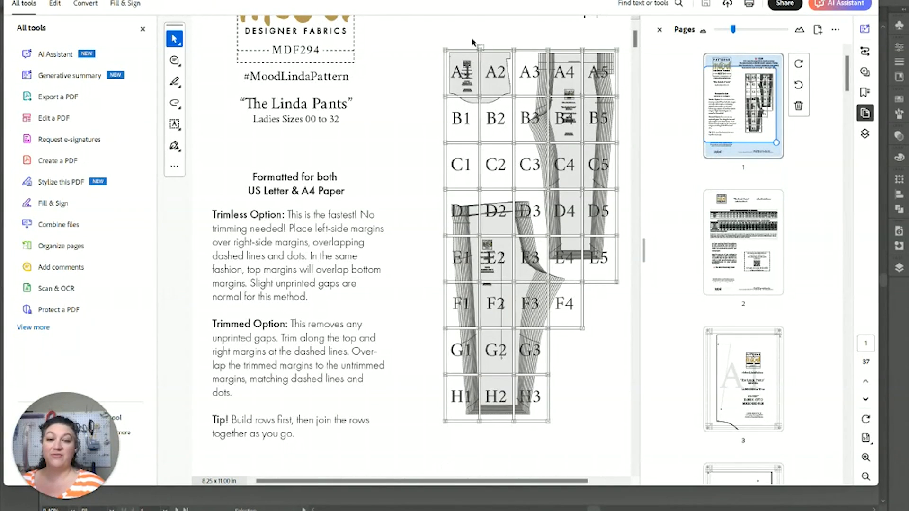
mouse_move(594, 315)
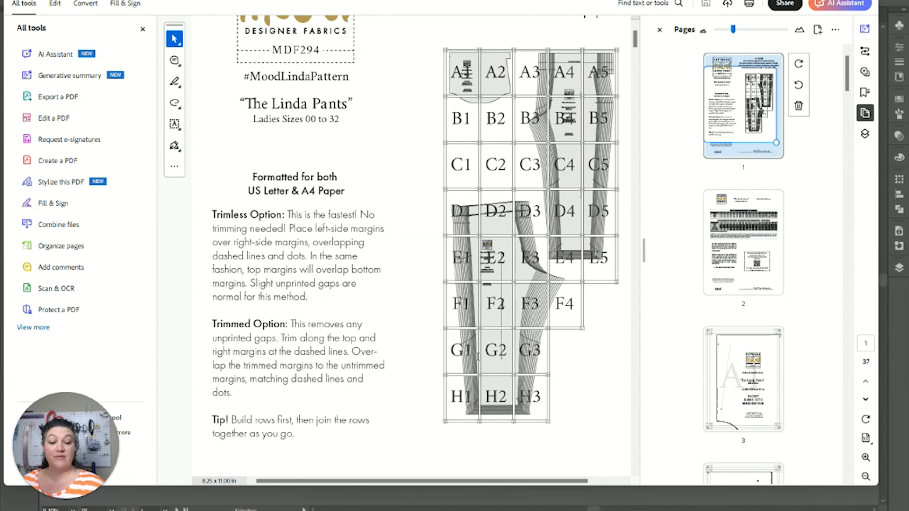
mouse_move(561, 364)
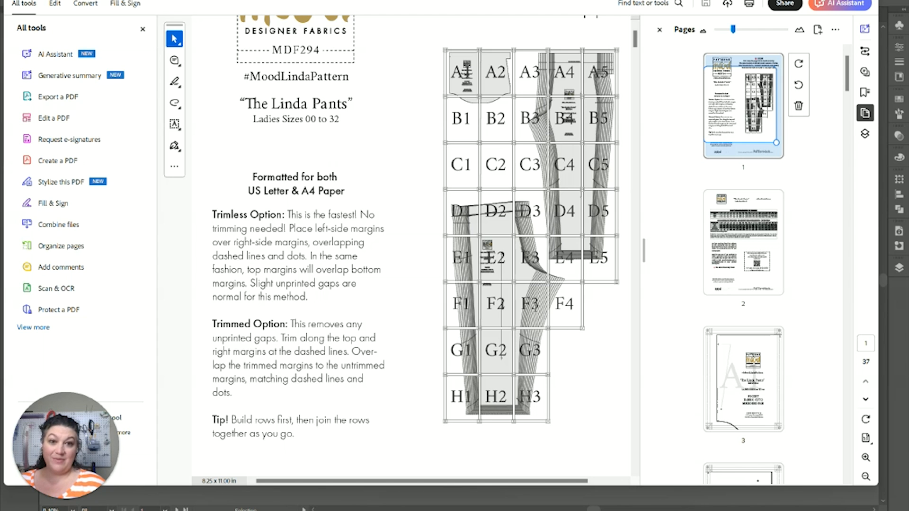
mouse_move(530, 308)
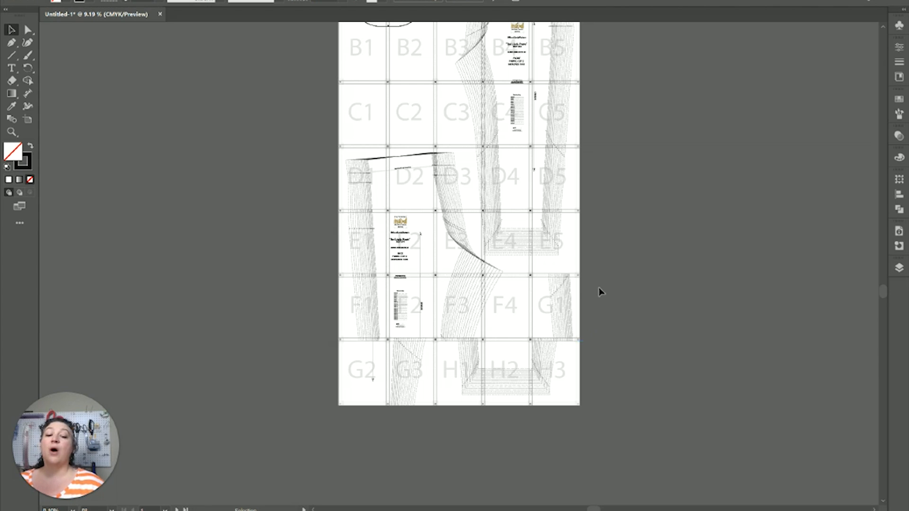
Step: Drag the H1–H3 artboards into their own row and reposition the G pages to match the diagram
scroll("down", 3)
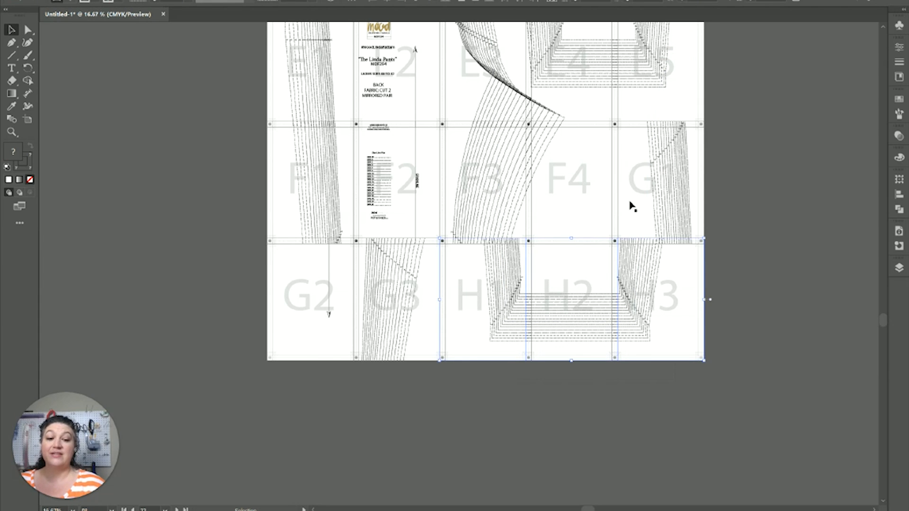
mouse_move(530, 304)
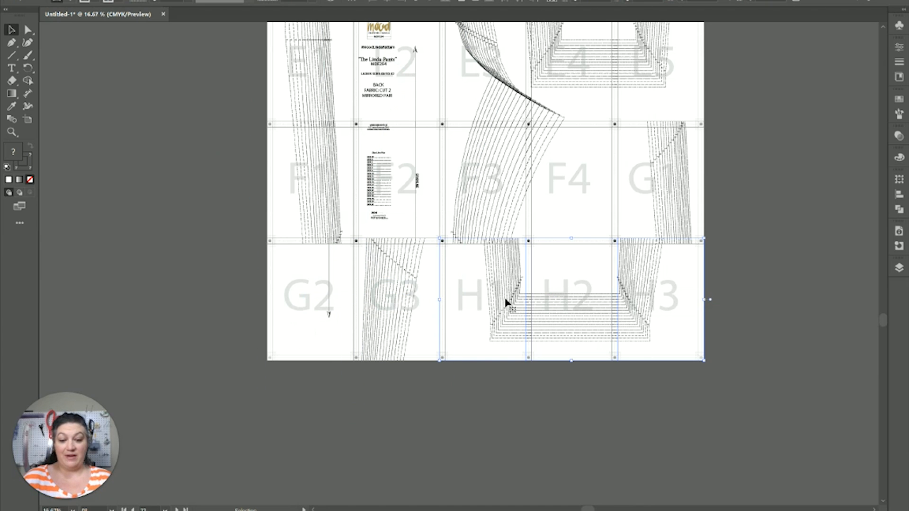
mouse_move(663, 329)
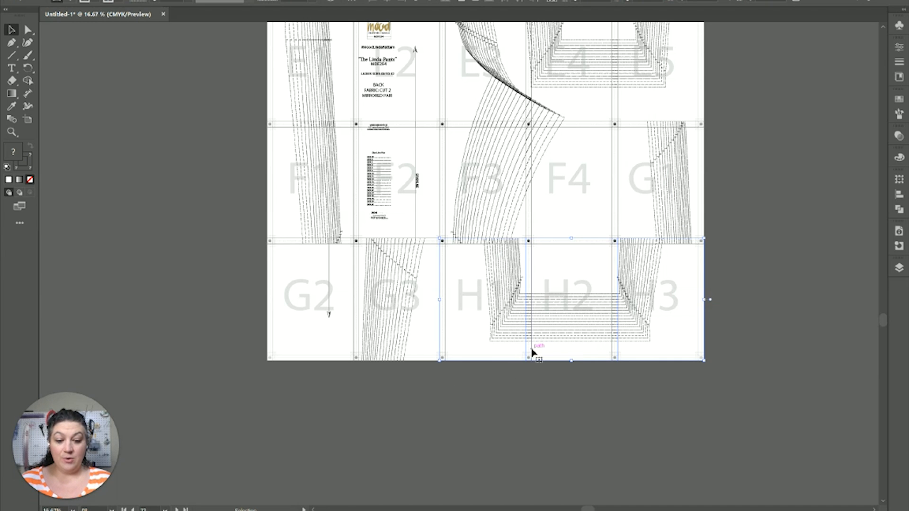
left_click_drag(538, 353, 380, 479)
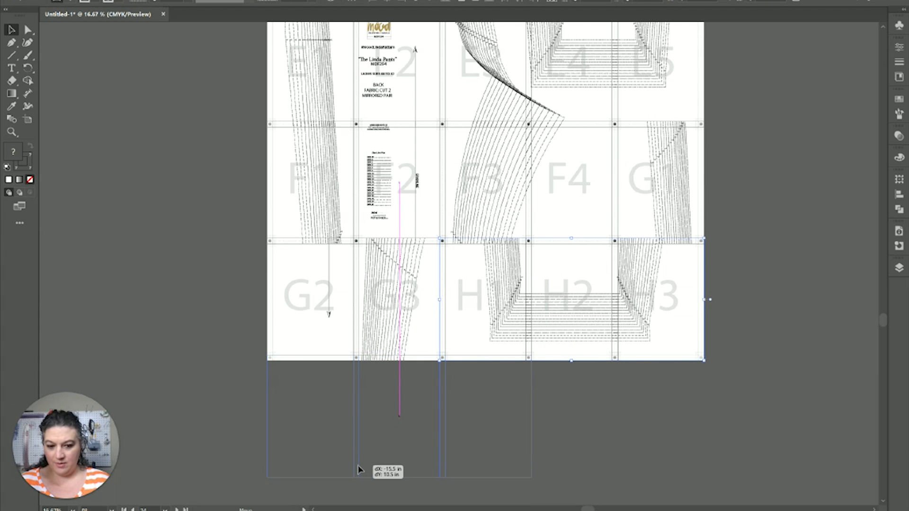
mouse_move(333, 347)
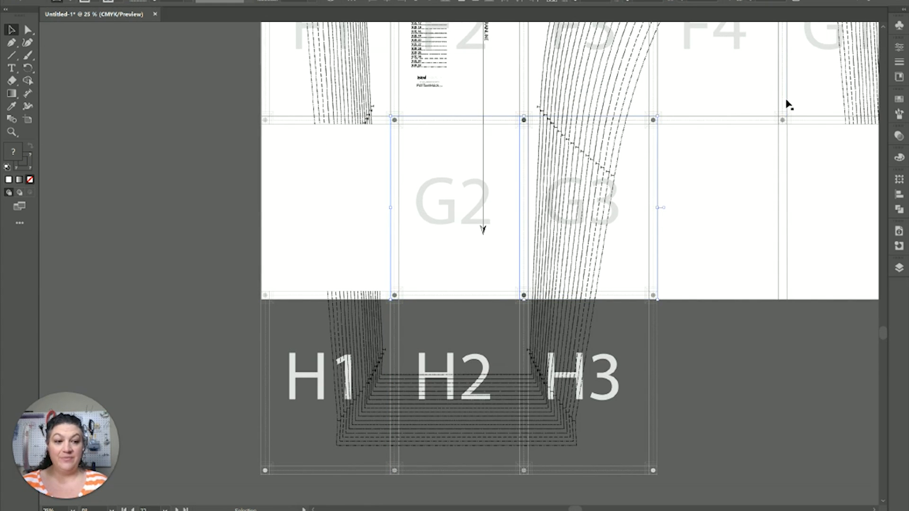
left_click_drag(788, 104, 333, 255)
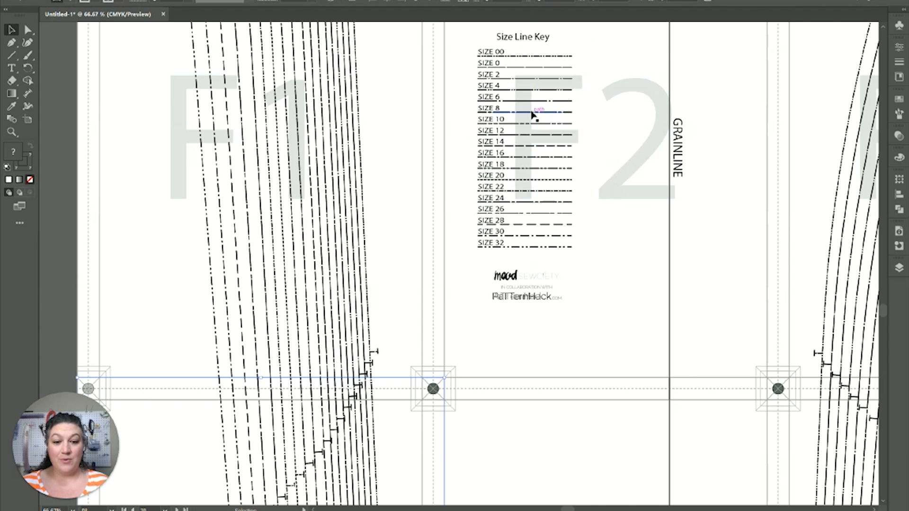
mouse_move(499, 149)
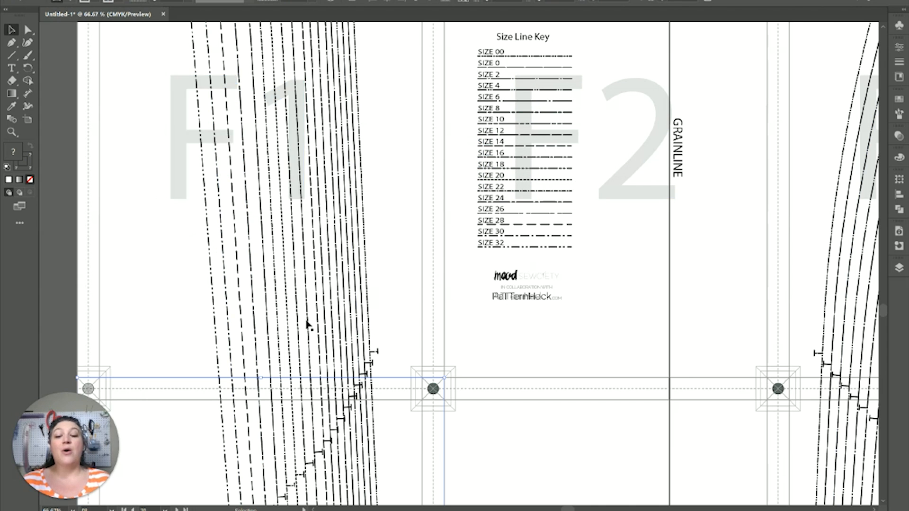
mouse_move(312, 303)
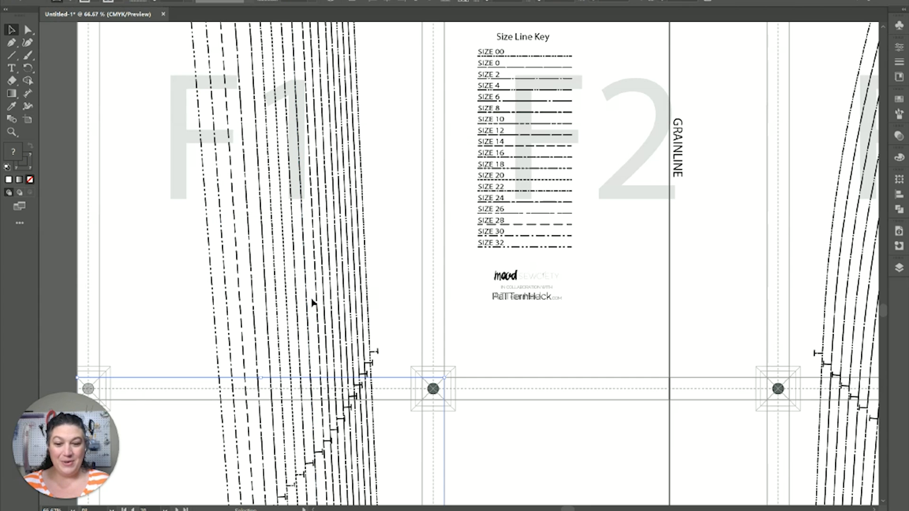
mouse_move(317, 270)
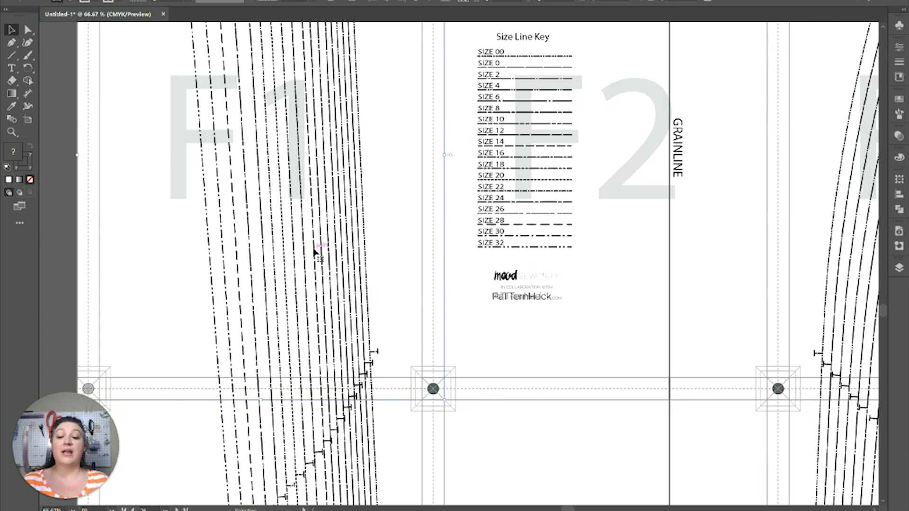
Step: Release the outer clipping mask on the placed pattern artwork near the size line key
right_click(316, 250)
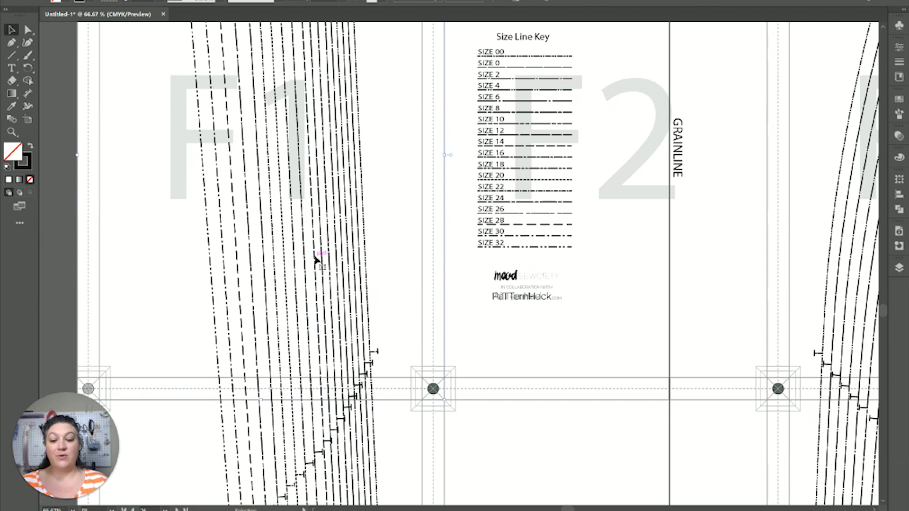
mouse_move(365, 134)
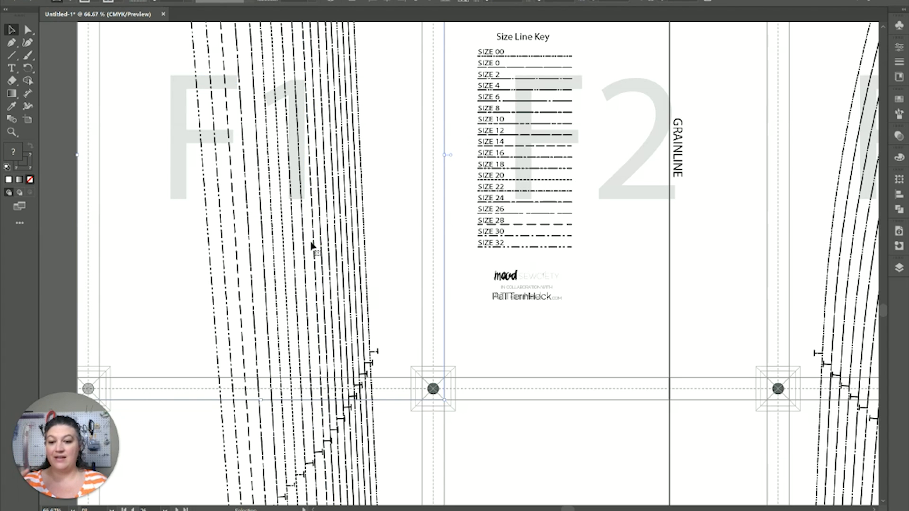
Step: Release the nested clipping masks on the F1–F2 artwork so size lines select individually
right_click(314, 246)
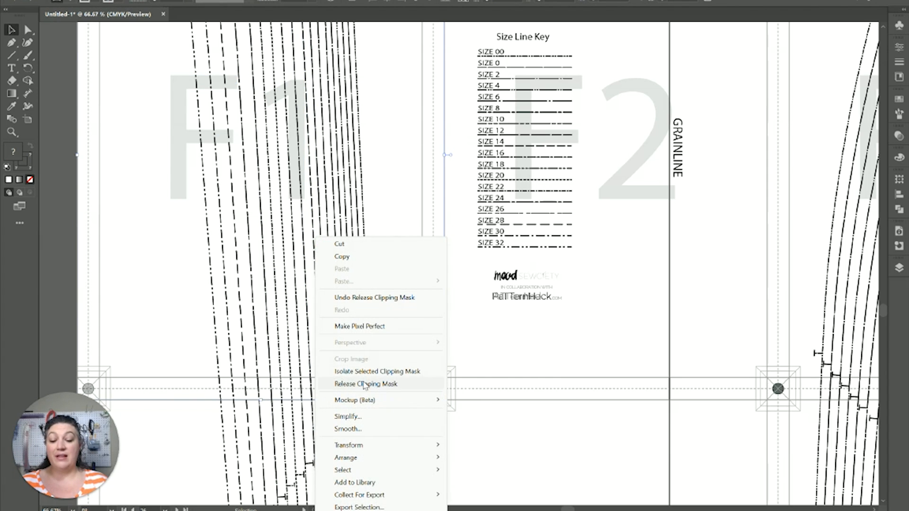
left_click(365, 383)
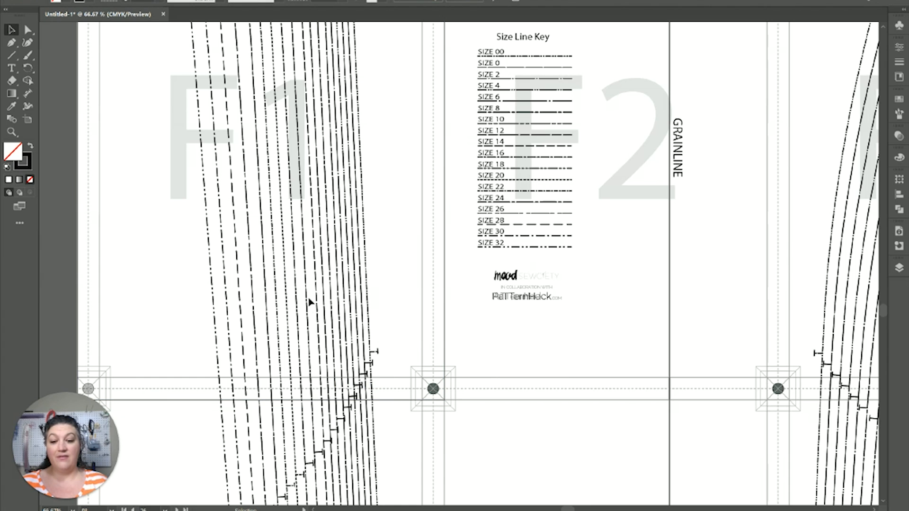
right_click(309, 303)
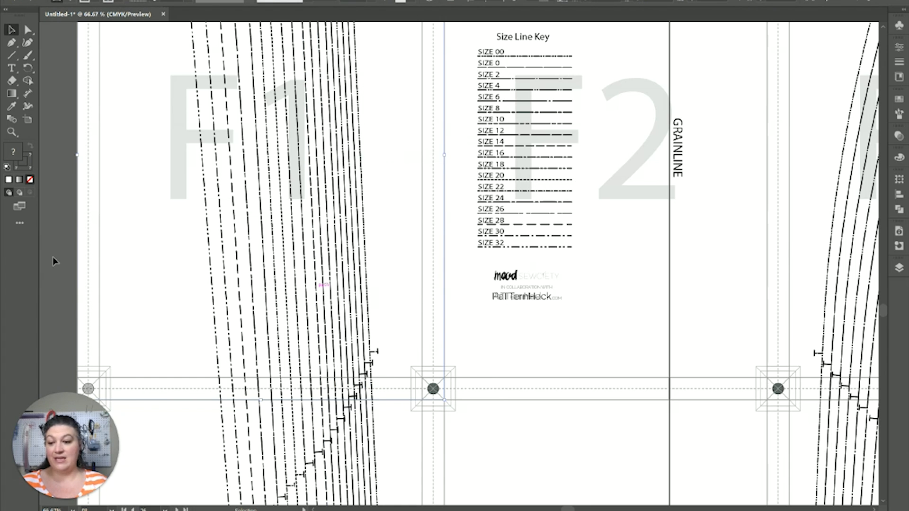
mouse_move(317, 297)
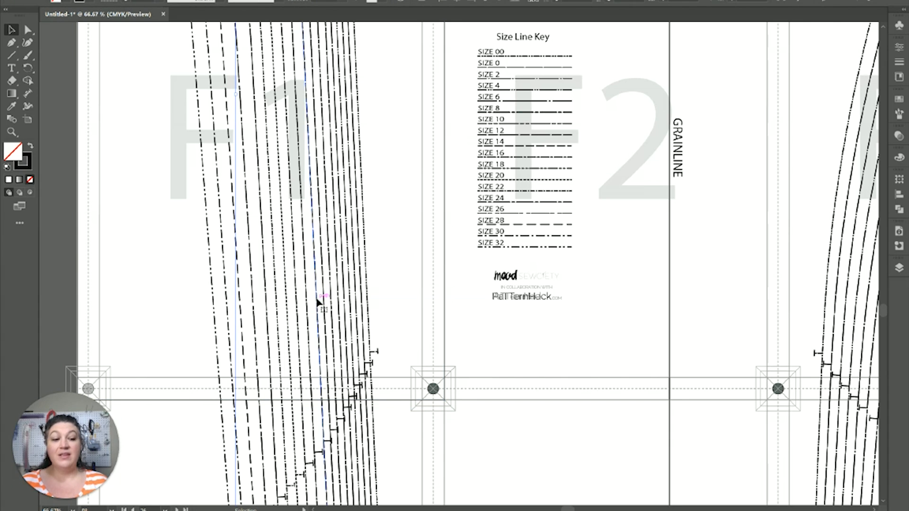
mouse_move(316, 373)
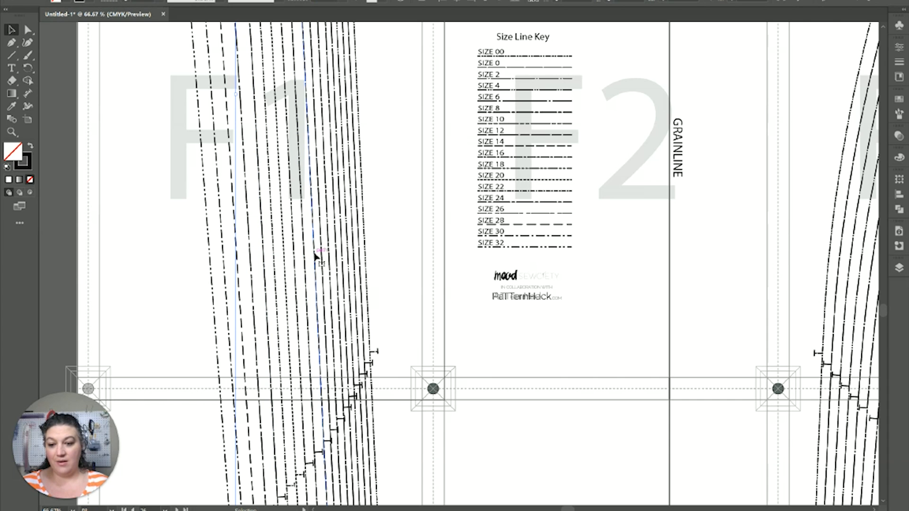
mouse_move(104, 261)
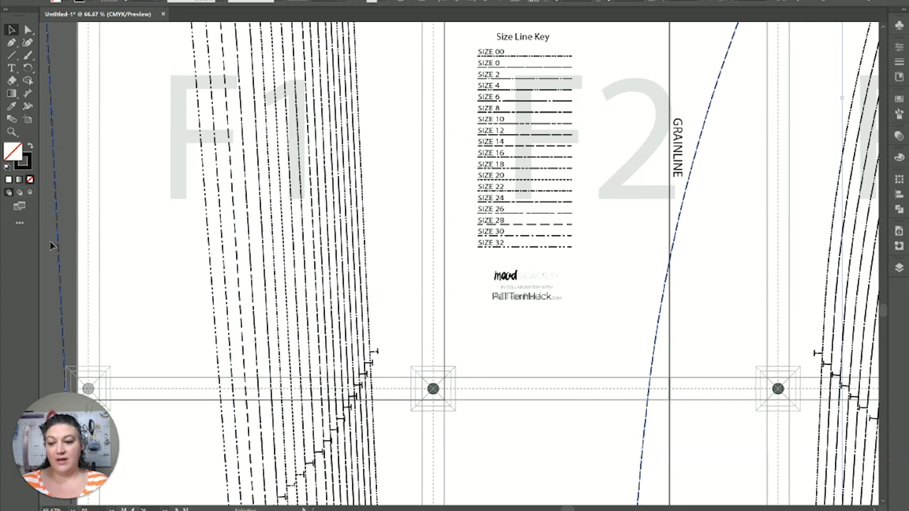
mouse_move(177, 257)
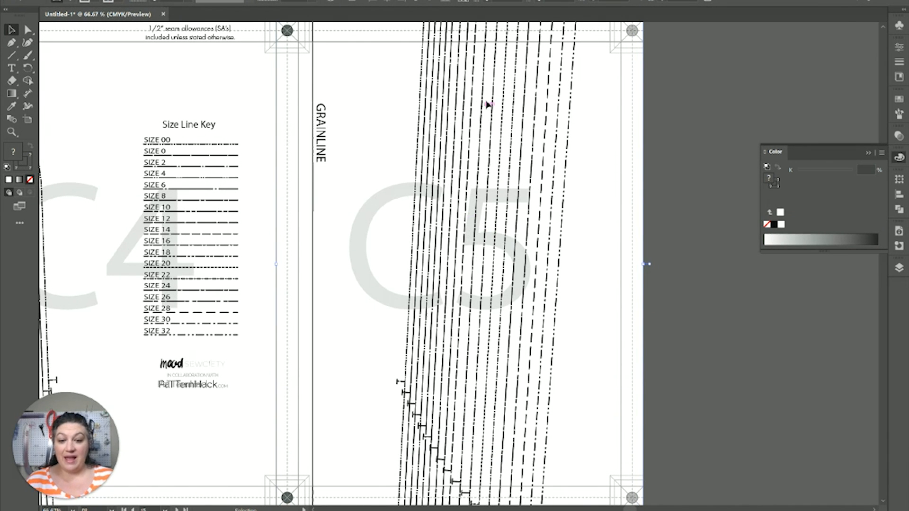
Step: Join the size-14 front outline into one white shape and move it beside the tile grid
right_click(478, 106)
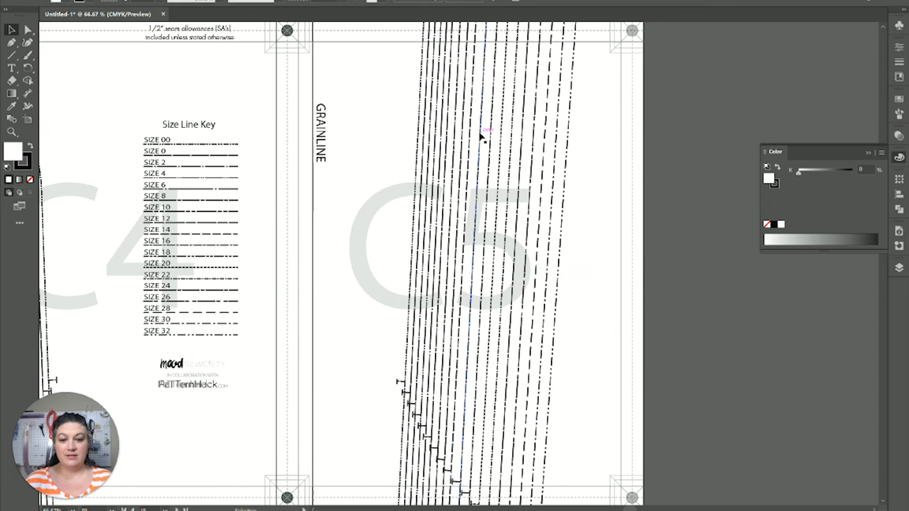
right_click(484, 134)
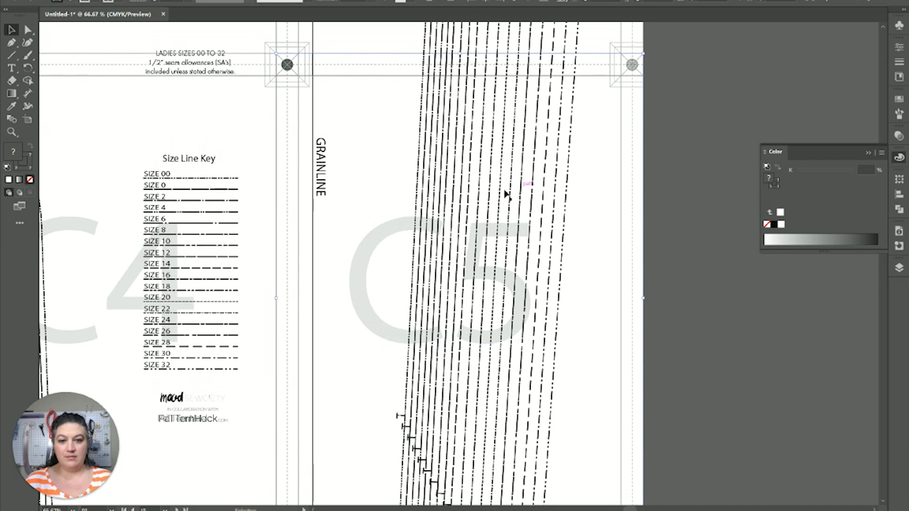
mouse_move(472, 165)
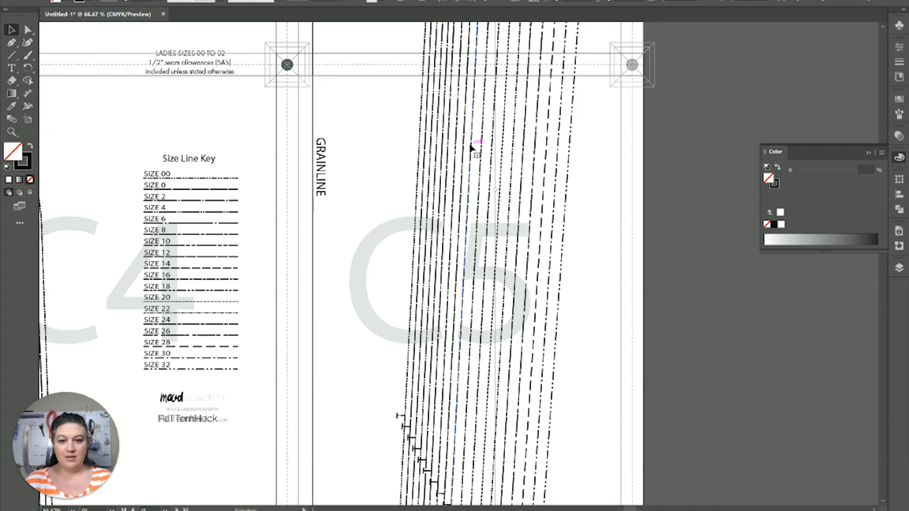
mouse_move(380, 314)
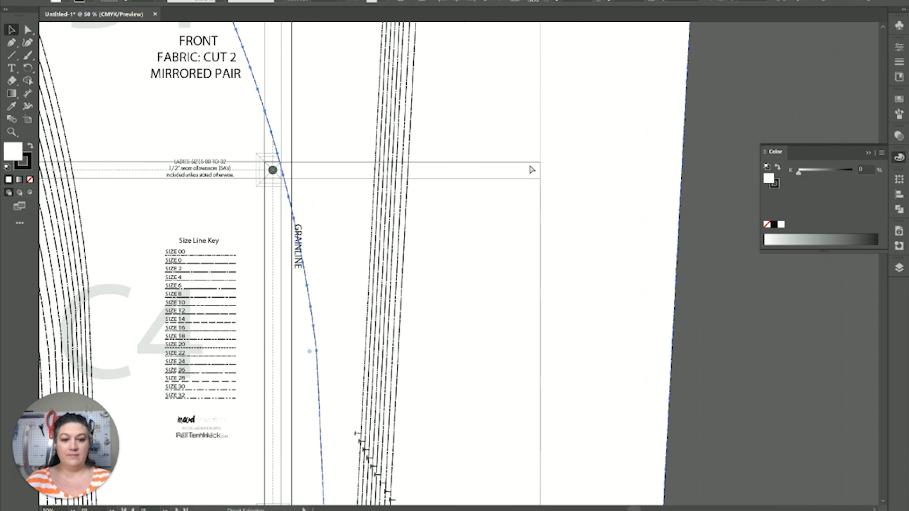
mouse_move(558, 173)
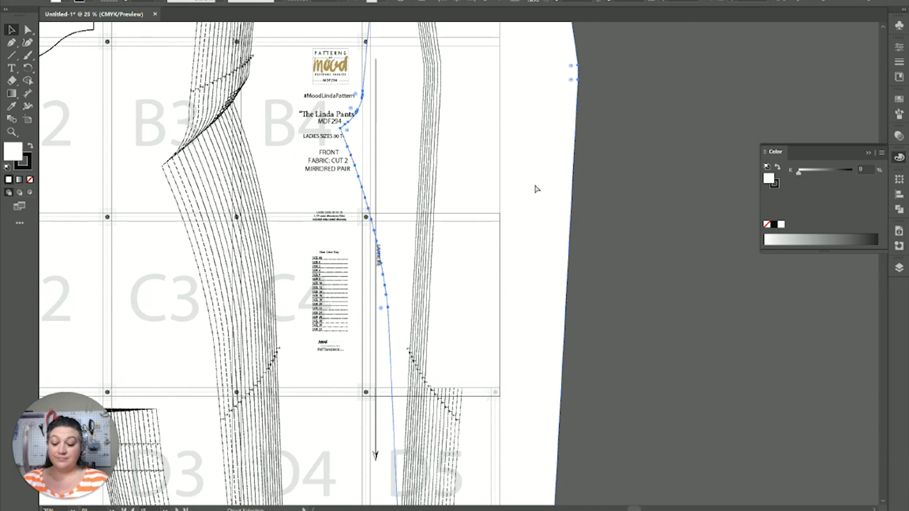
mouse_move(527, 216)
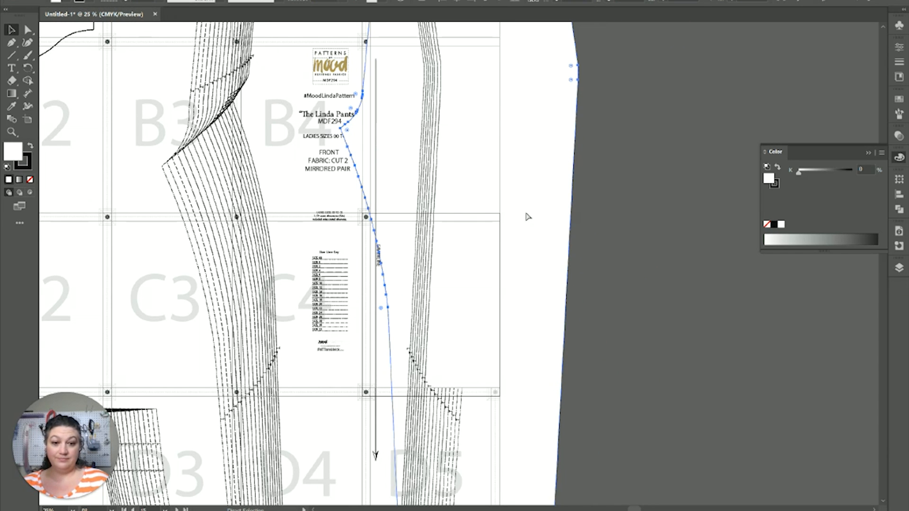
key("ctrl+-")
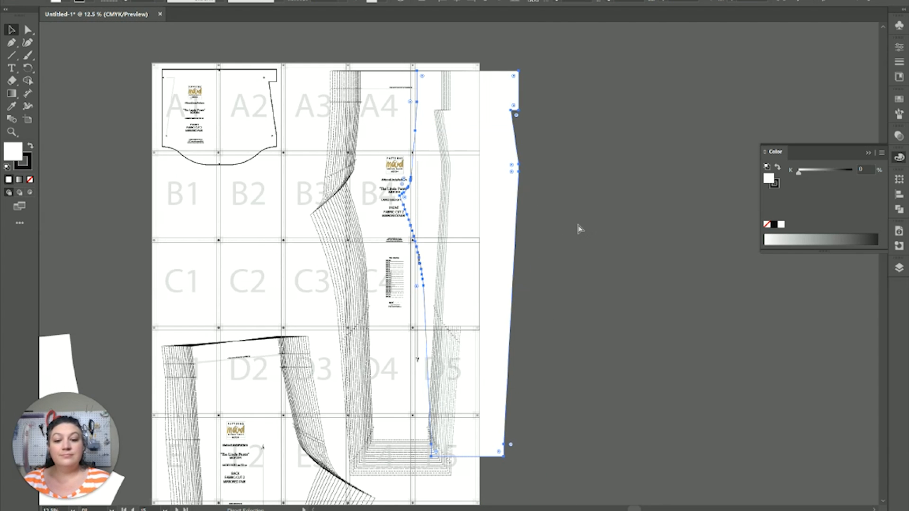
key("ctrl+-")
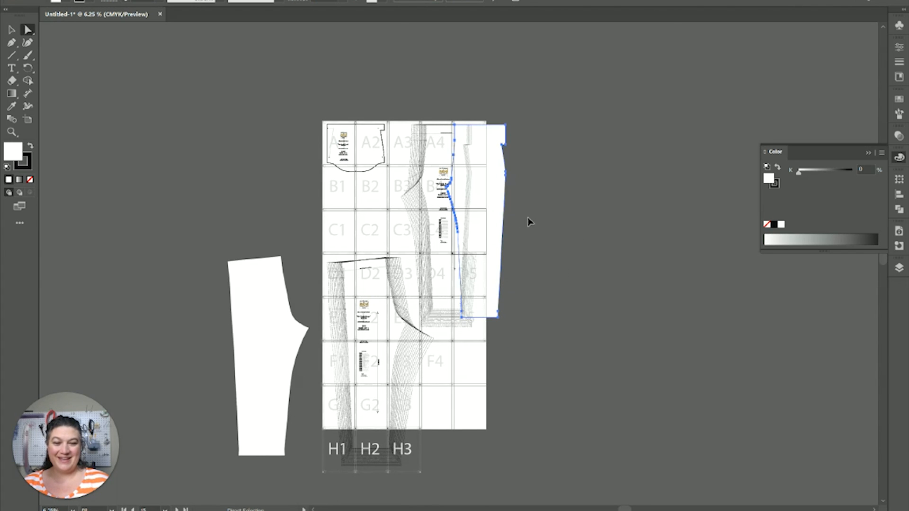
left_click_drag(481, 221, 559, 238)
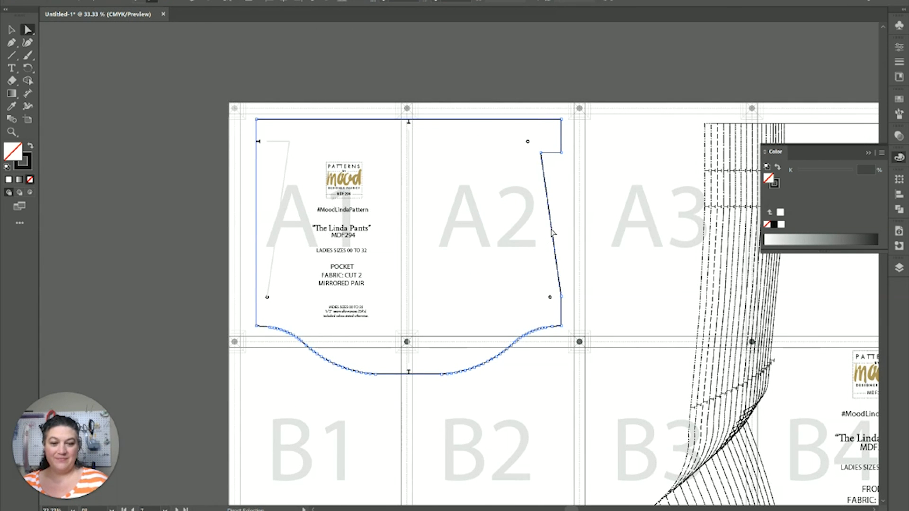
Step: Join the pocket piece outline spanning tiles A1 and A2 into a single path
right_click(551, 231)
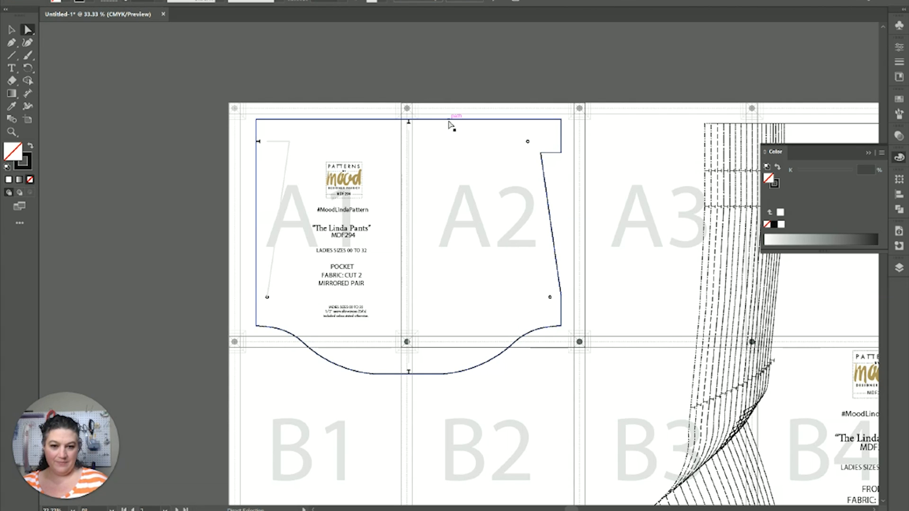
right_click(453, 126)
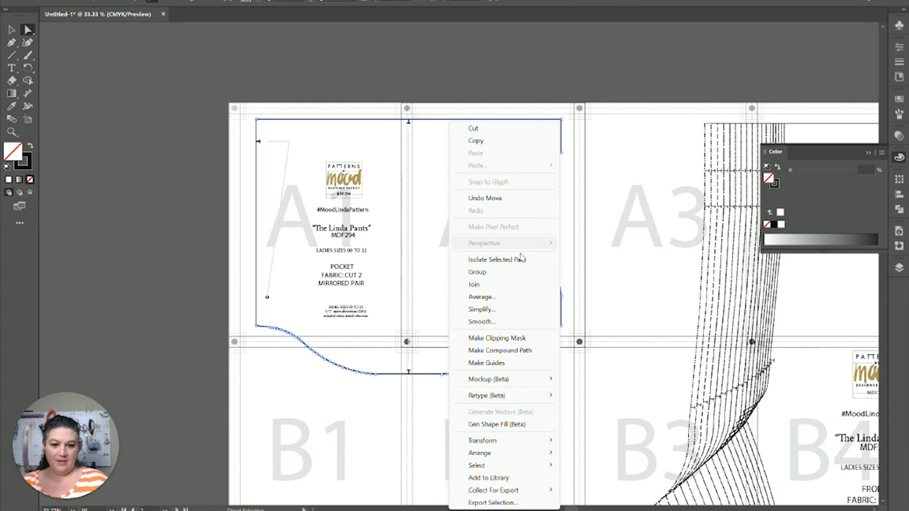
mouse_move(520, 239)
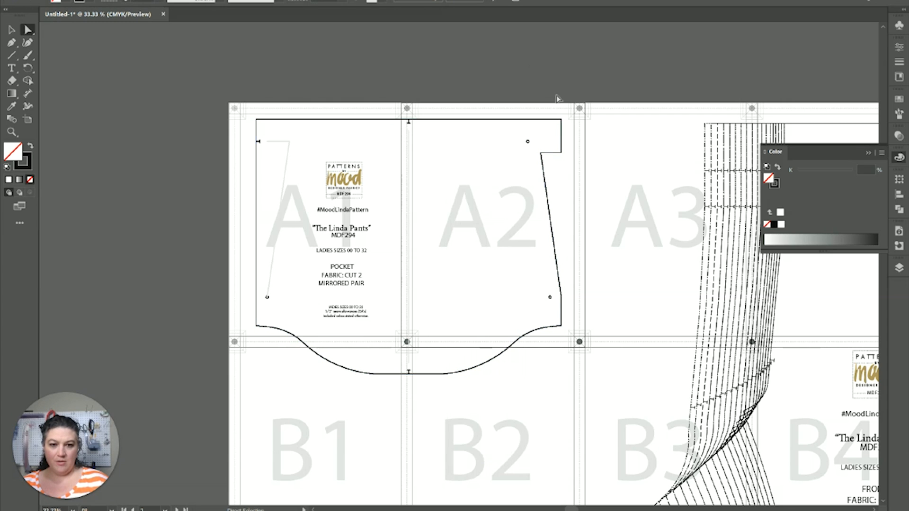
left_click(545, 194)
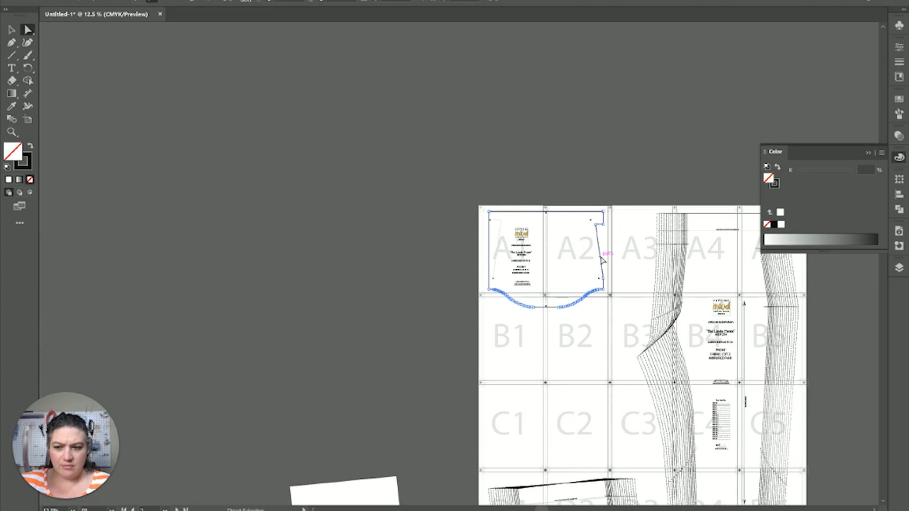
Step: Place a copy of the joined pocket outline beside the tile grid
left_click_drag(603, 261, 545, 215)
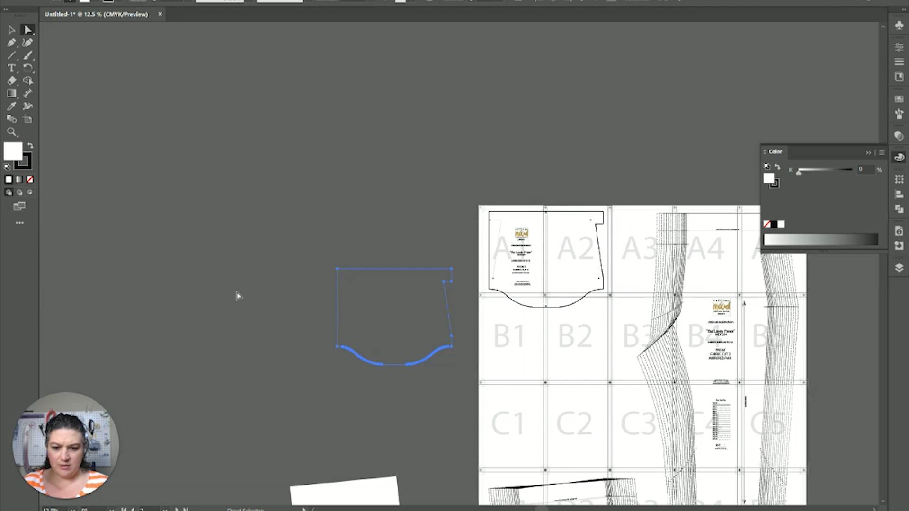
left_click(491, 275)
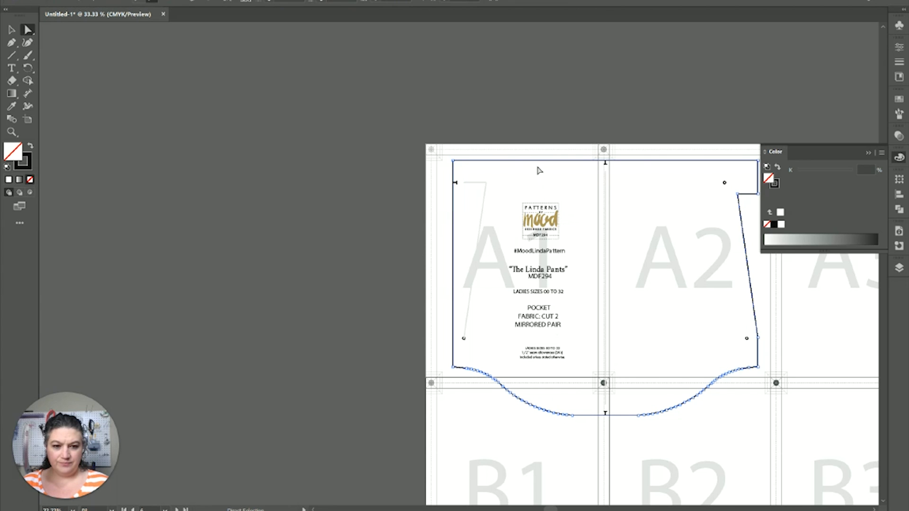
right_click(538, 170)
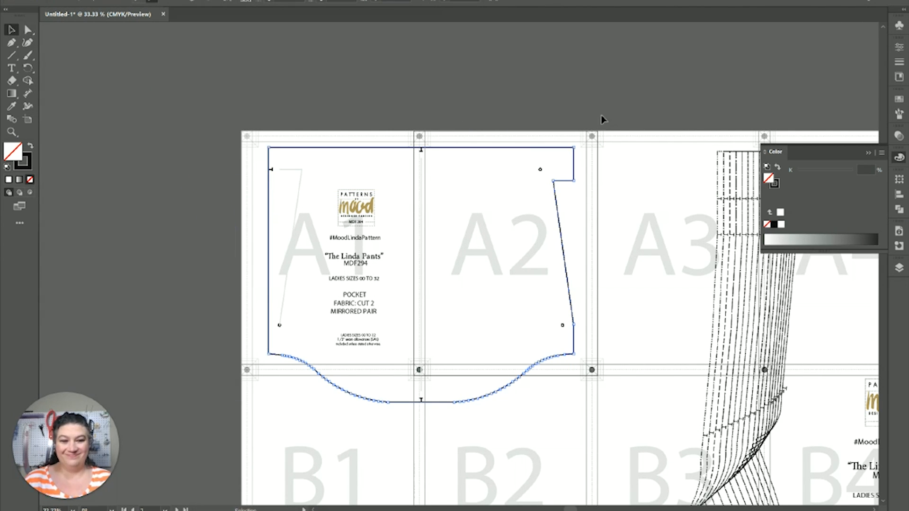
Step: Ungroup the pocket artwork on tile A2, keeping the joined pocket outline intact
right_click(537, 151)
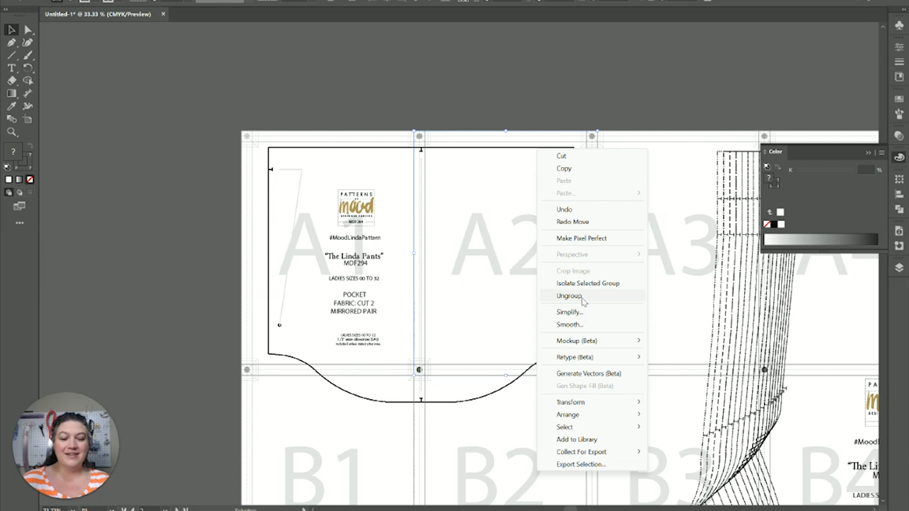
left_click(567, 297)
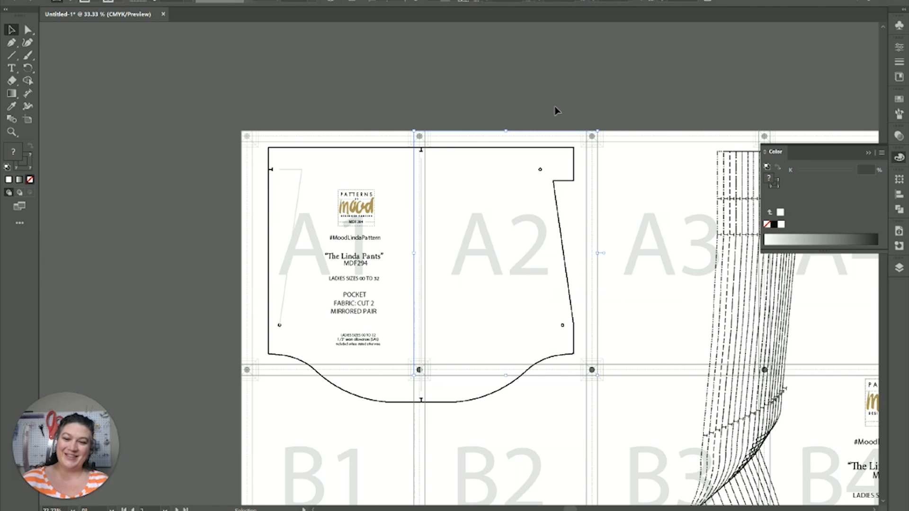
right_click(556, 174)
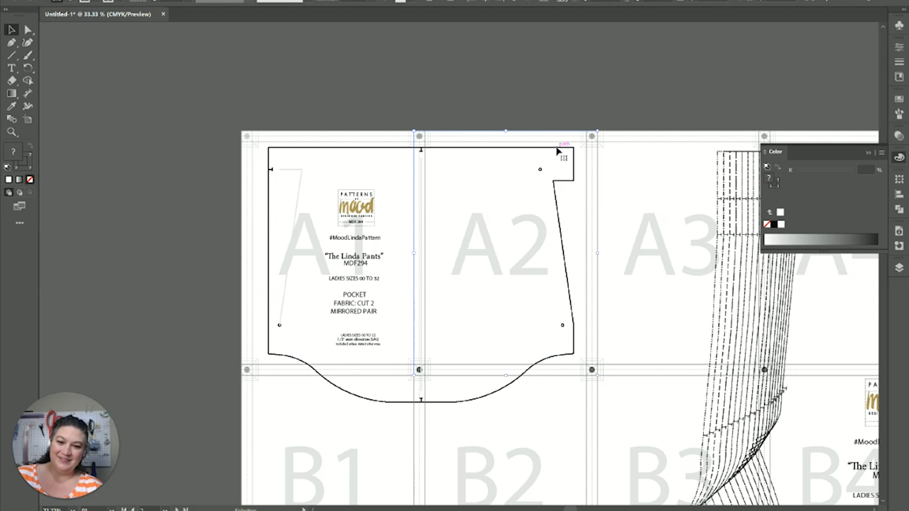
mouse_move(539, 110)
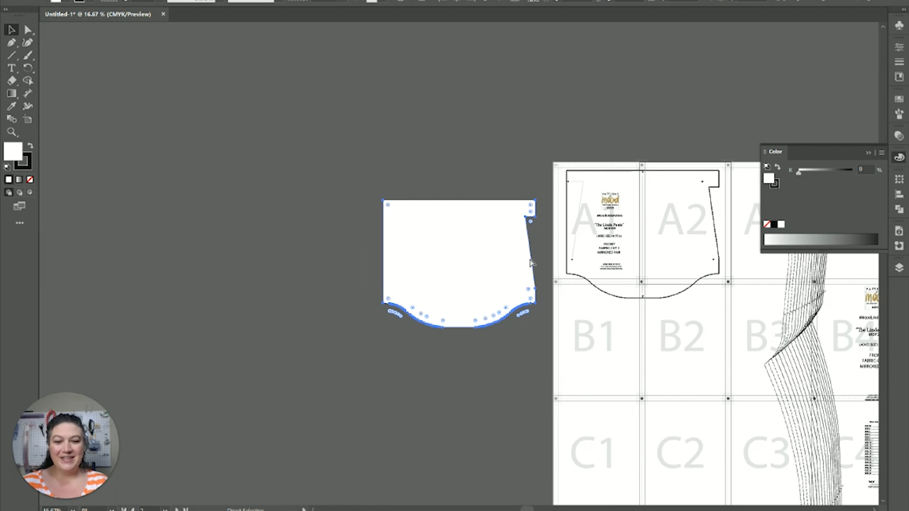
mouse_move(541, 322)
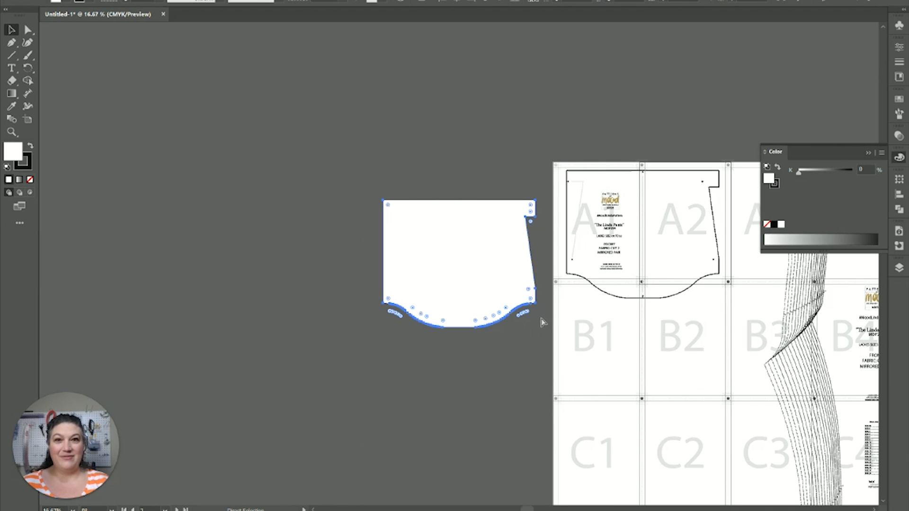
mouse_move(678, 386)
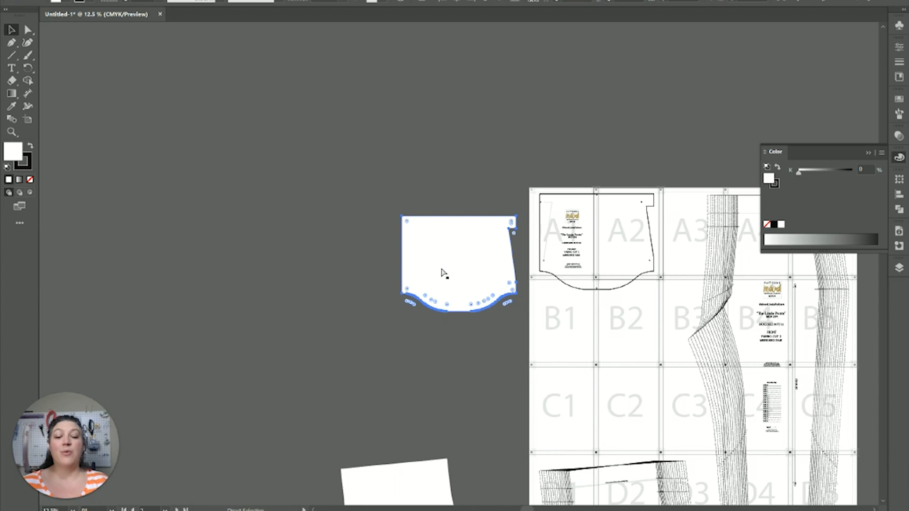
mouse_move(491, 382)
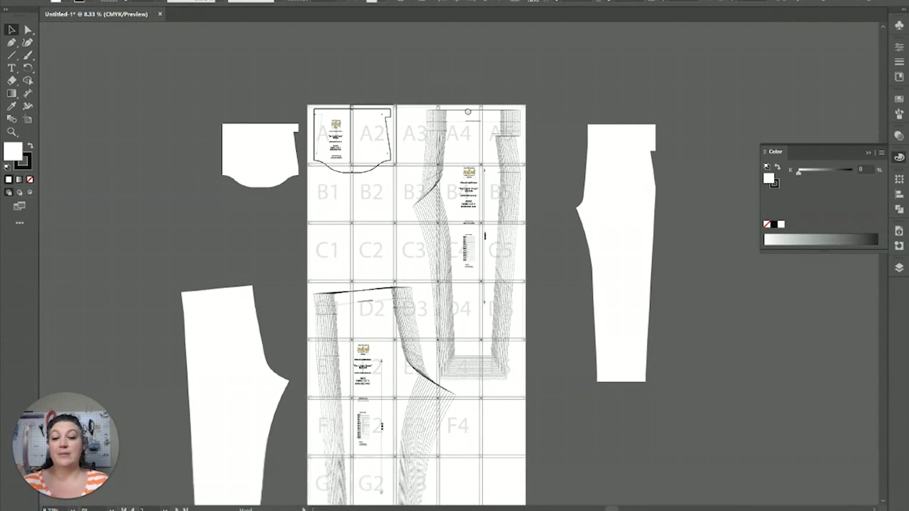
left_click(260, 156)
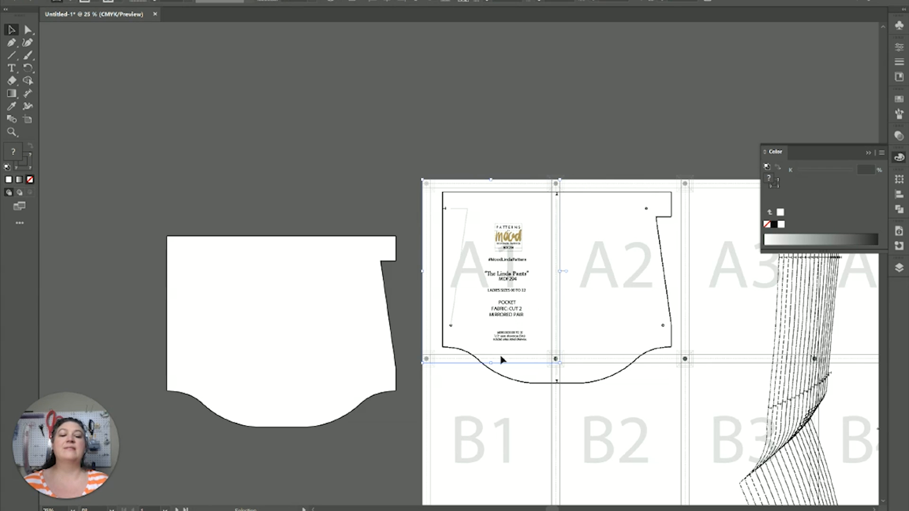
mouse_move(470, 383)
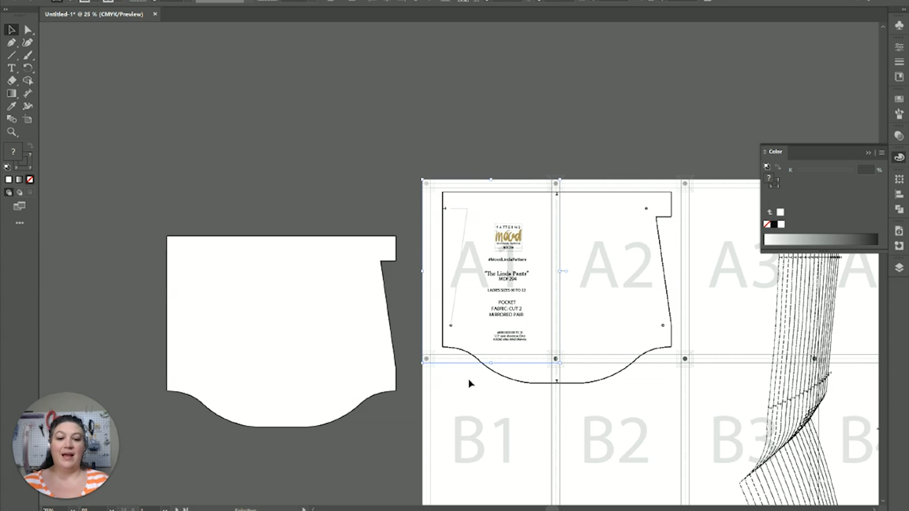